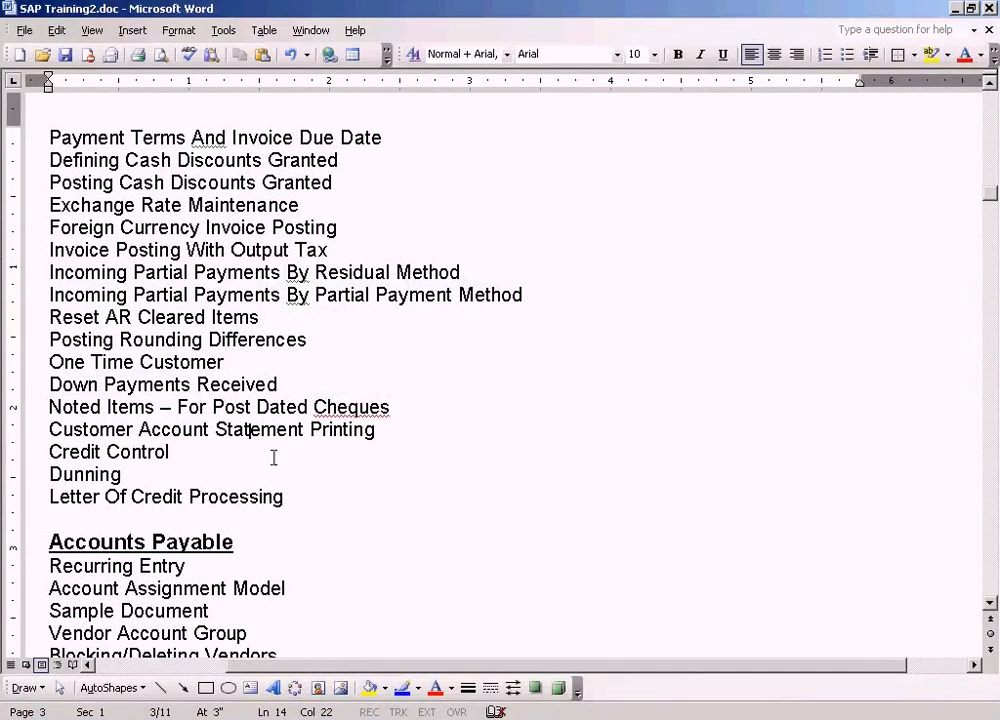
Select the 'Customer Account Statement Printing' topic line in the Word document
{"action": "triple_click", "coordinate": [212, 429]}
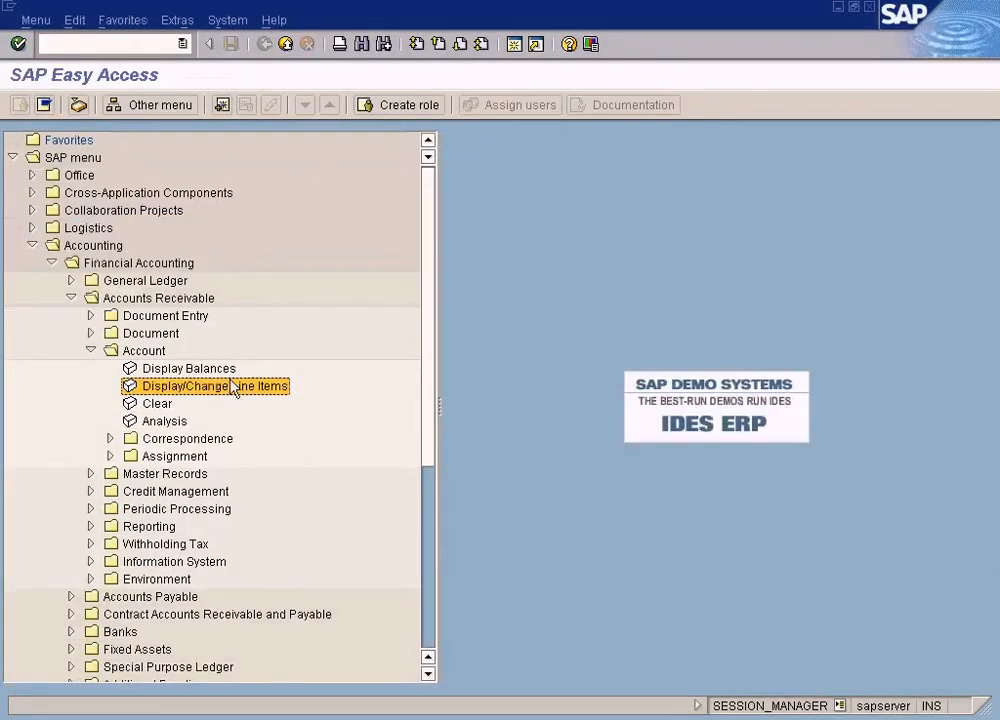
Run FBL5N to list the 10 open items (5,537.50 USD) of customer 500001 in company code SUN
{"action": "double_click", "coordinate": [214, 386]}
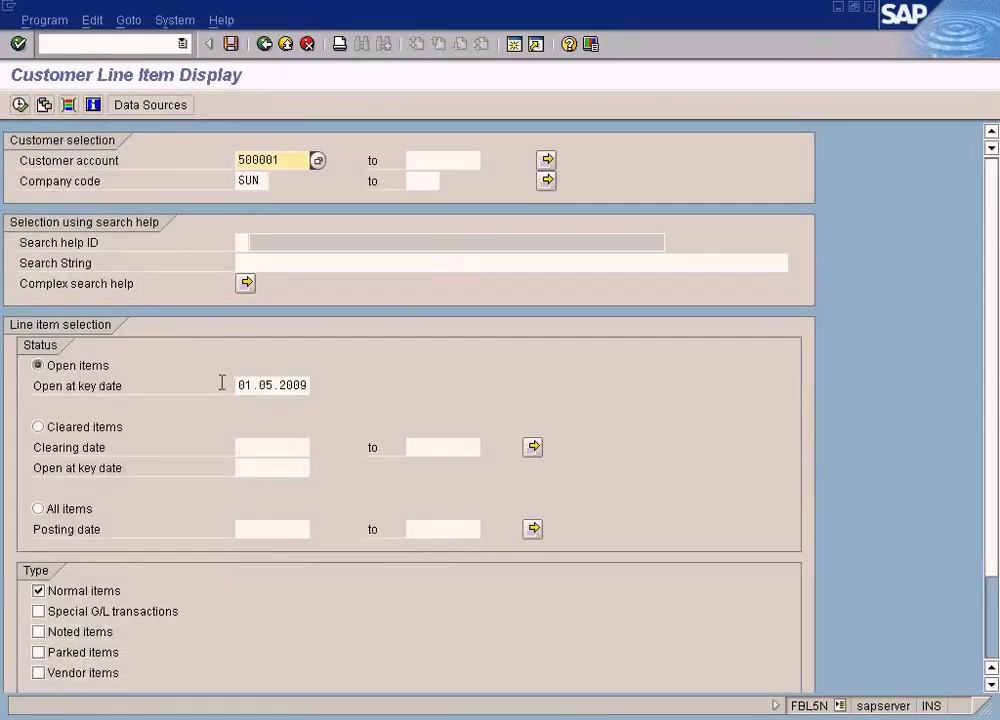
{"action": "left_click", "coordinate": [19, 104]}
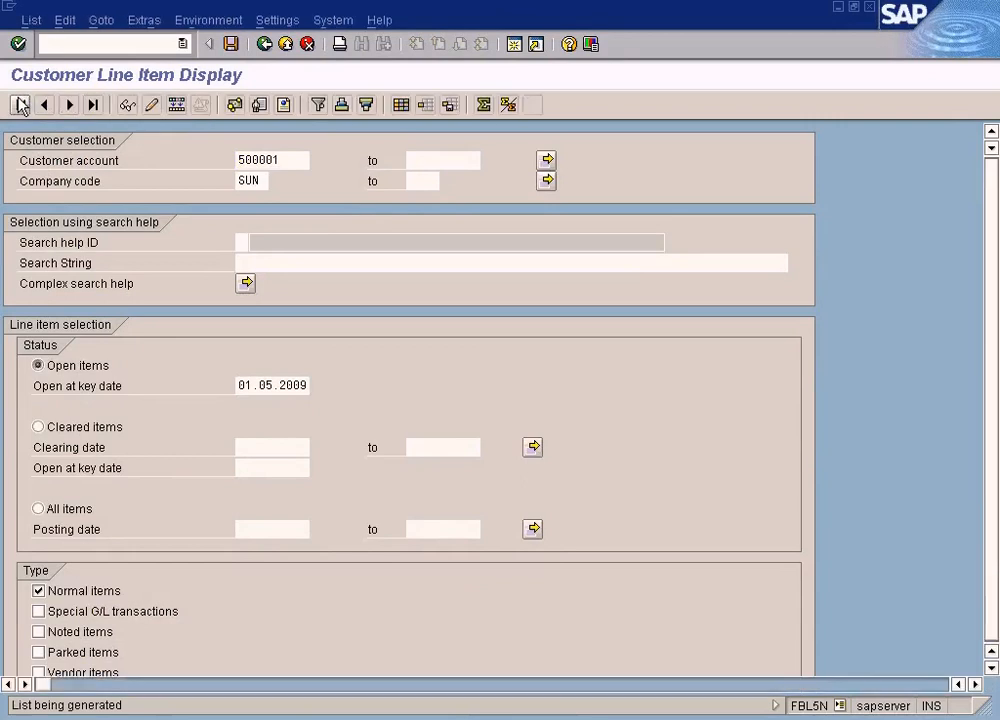
{"action": "left_click", "coordinate": [18, 104]}
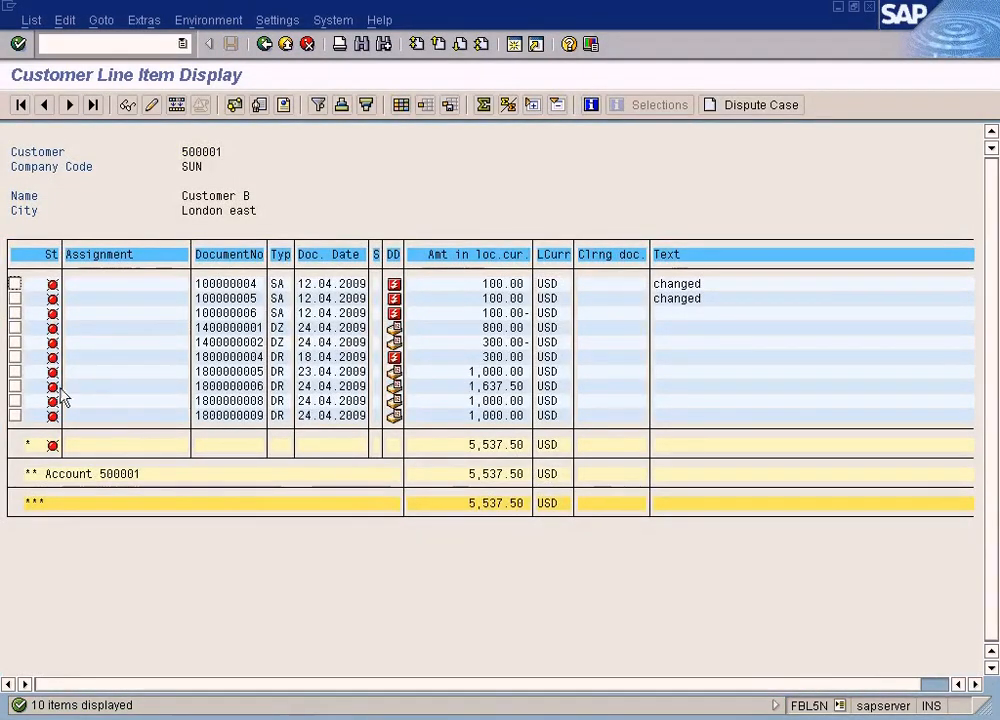
{"action": "left_click", "coordinate": [208, 20]}
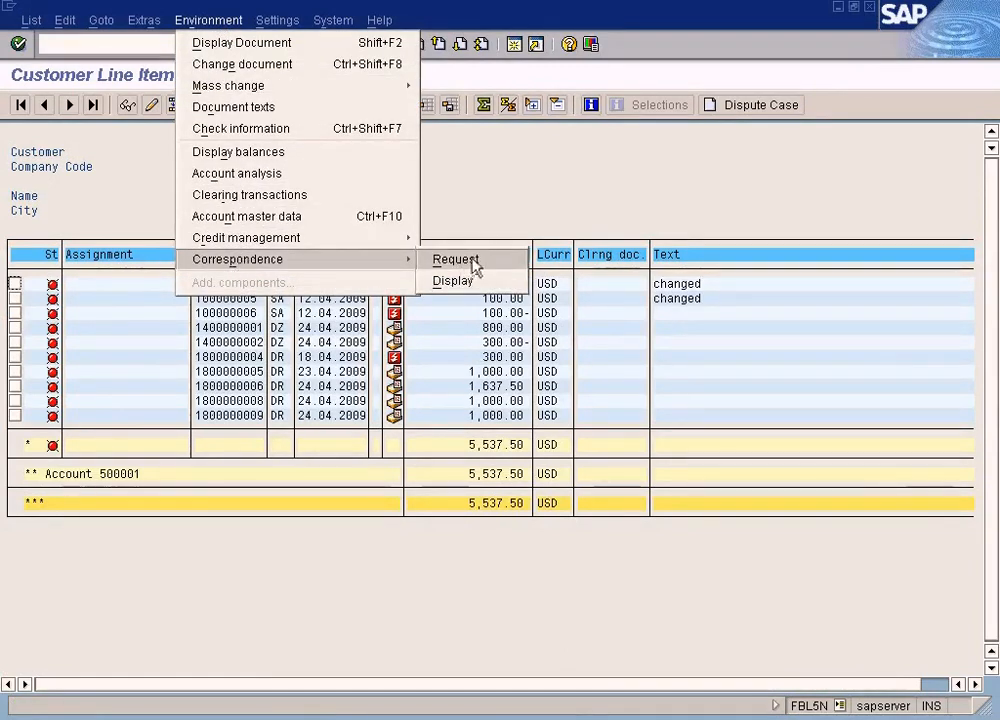
{"action": "left_click", "coordinate": [456, 259]}
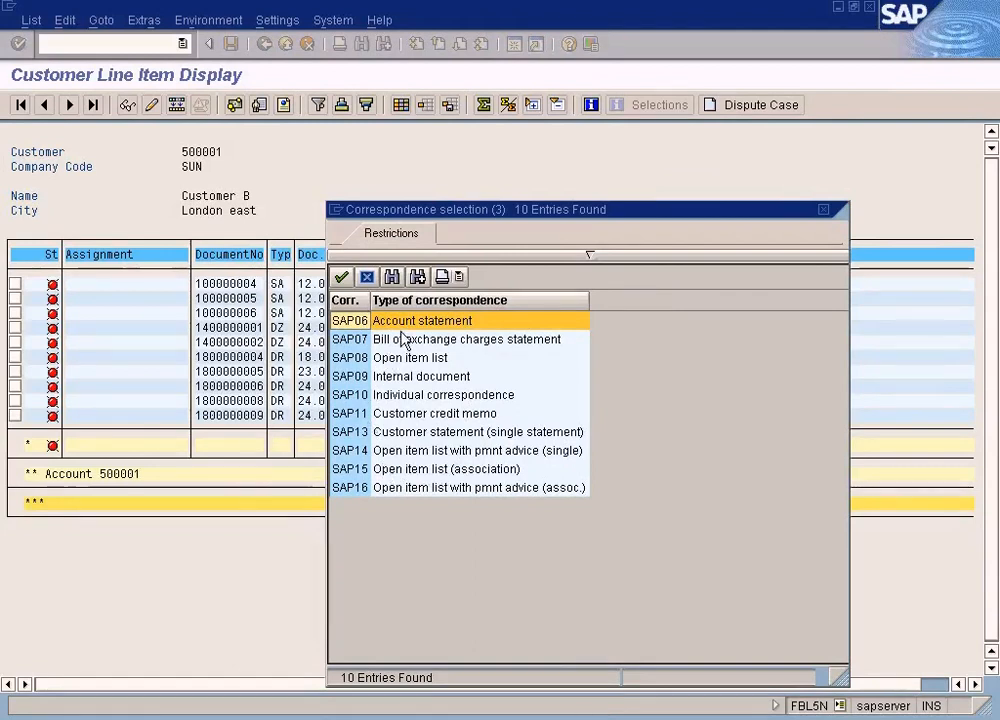
{"action": "mouse_move", "coordinate": [453, 357]}
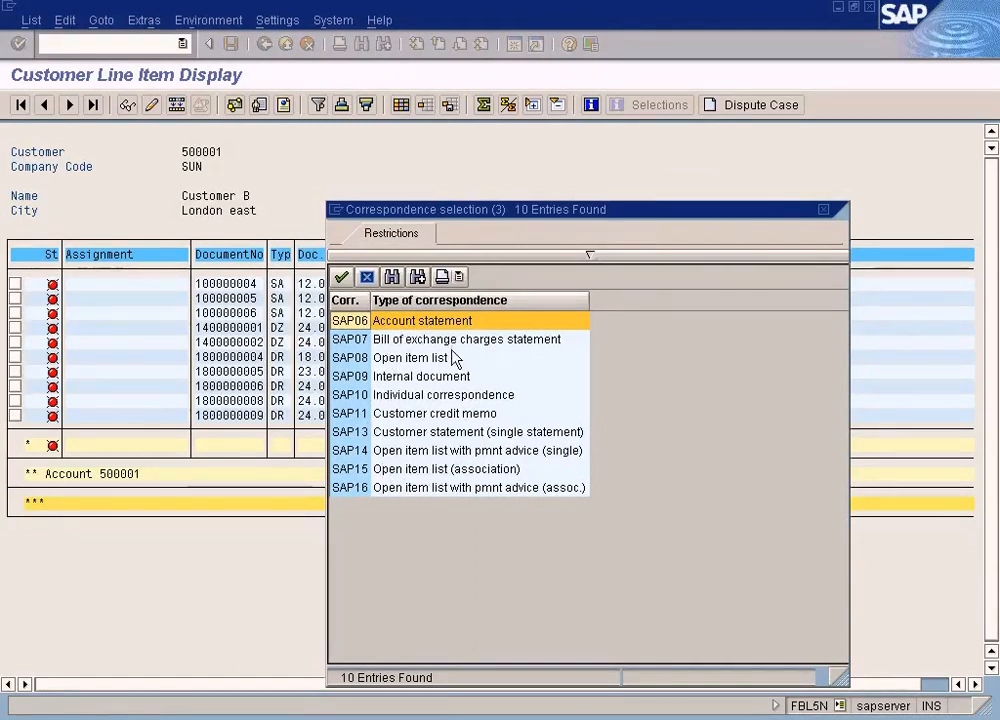
{"action": "left_click", "coordinate": [410, 357]}
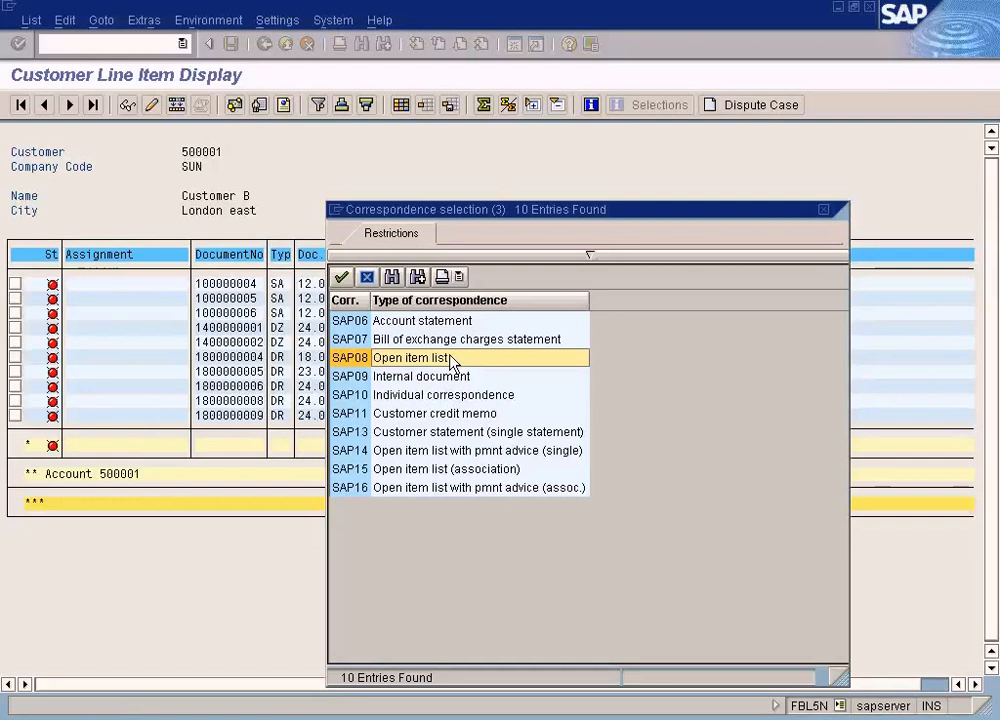
{"action": "mouse_move", "coordinate": [350, 330]}
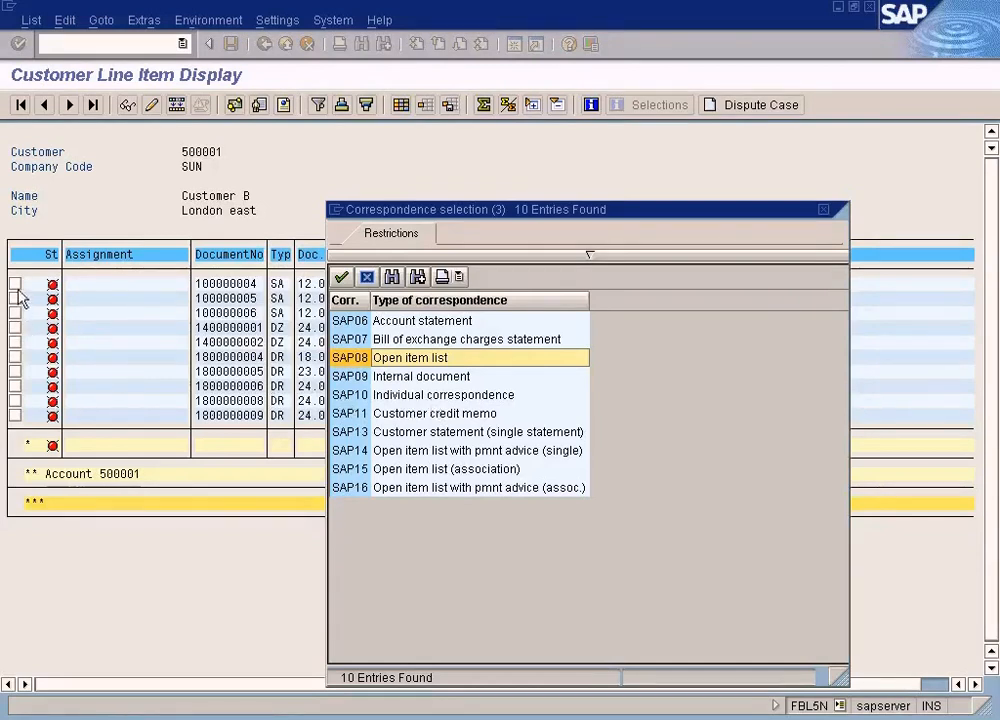
{"action": "left_click", "coordinate": [435, 413]}
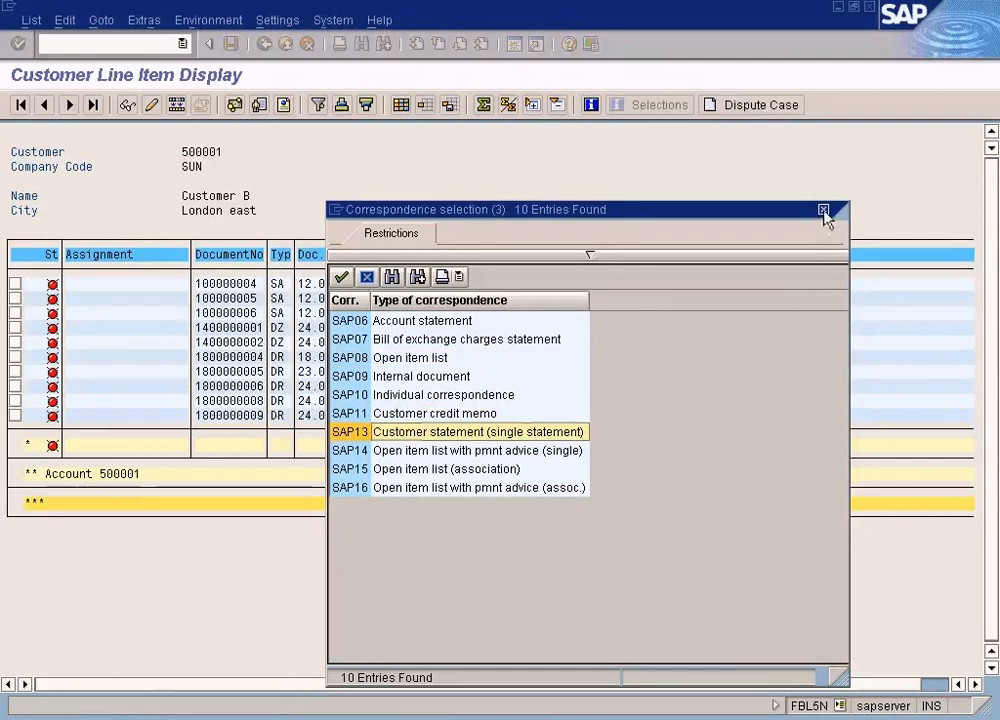
{"action": "left_click", "coordinate": [823, 210]}
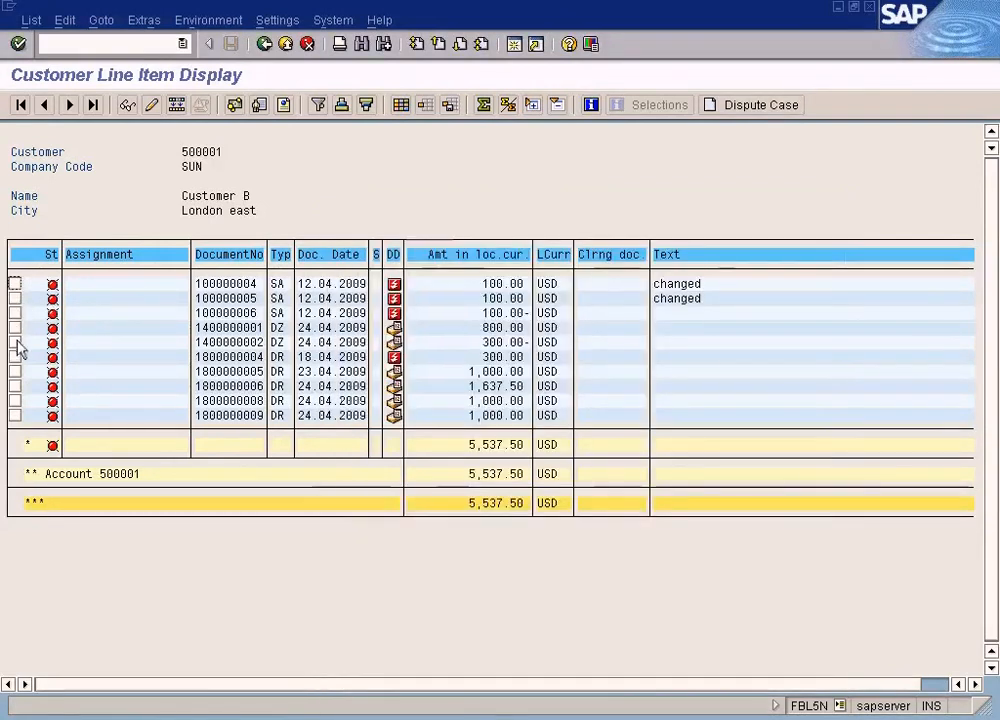
Tick the open items and request correspondence type SAP13, a single customer statement
{"action": "left_click", "coordinate": [15, 356]}
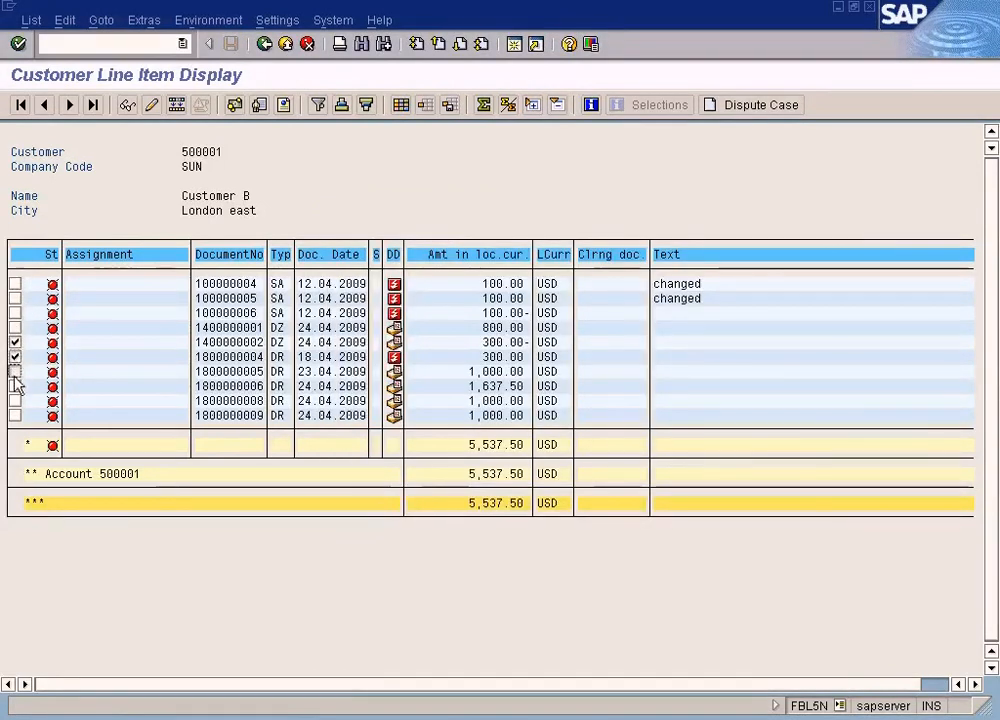
{"action": "left_click", "coordinate": [208, 19]}
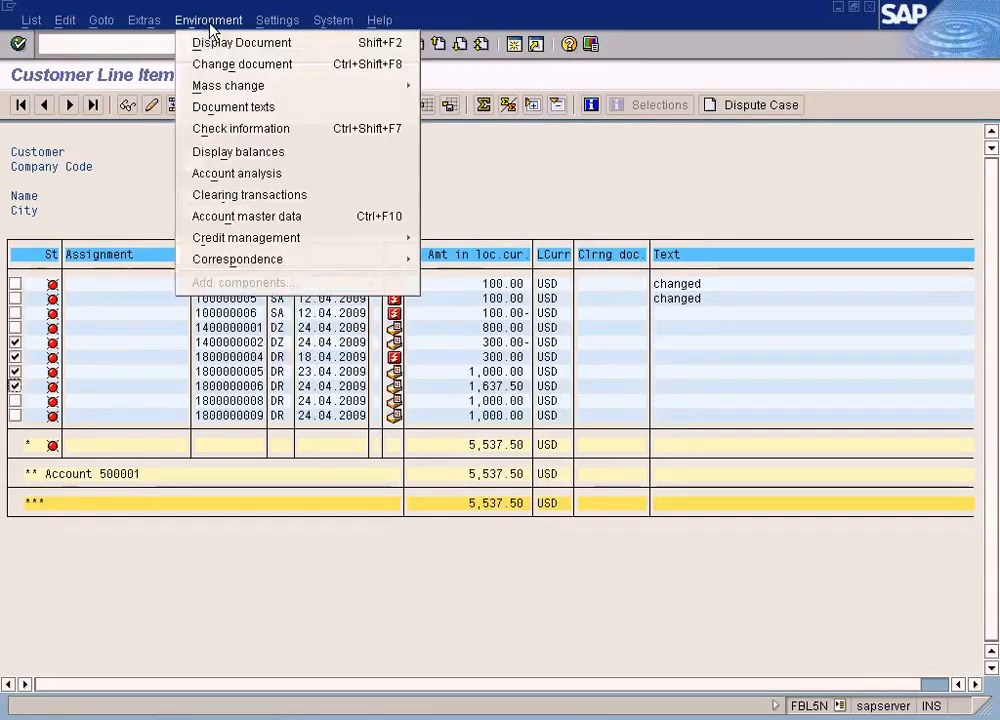
{"action": "left_click", "coordinate": [237, 259]}
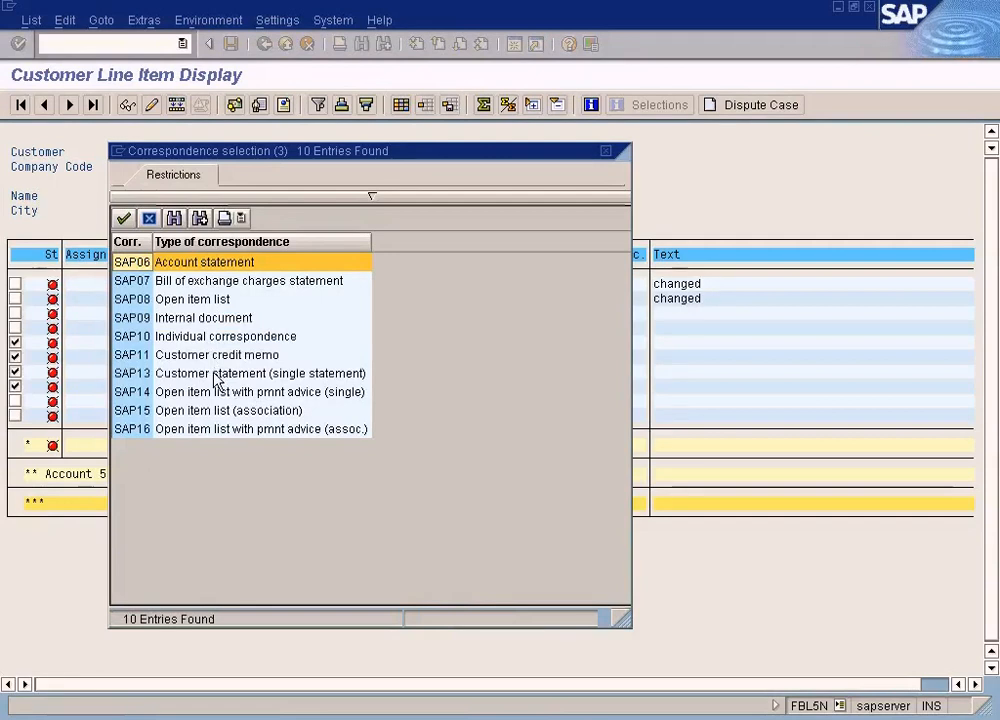
{"action": "left_click", "coordinate": [262, 373]}
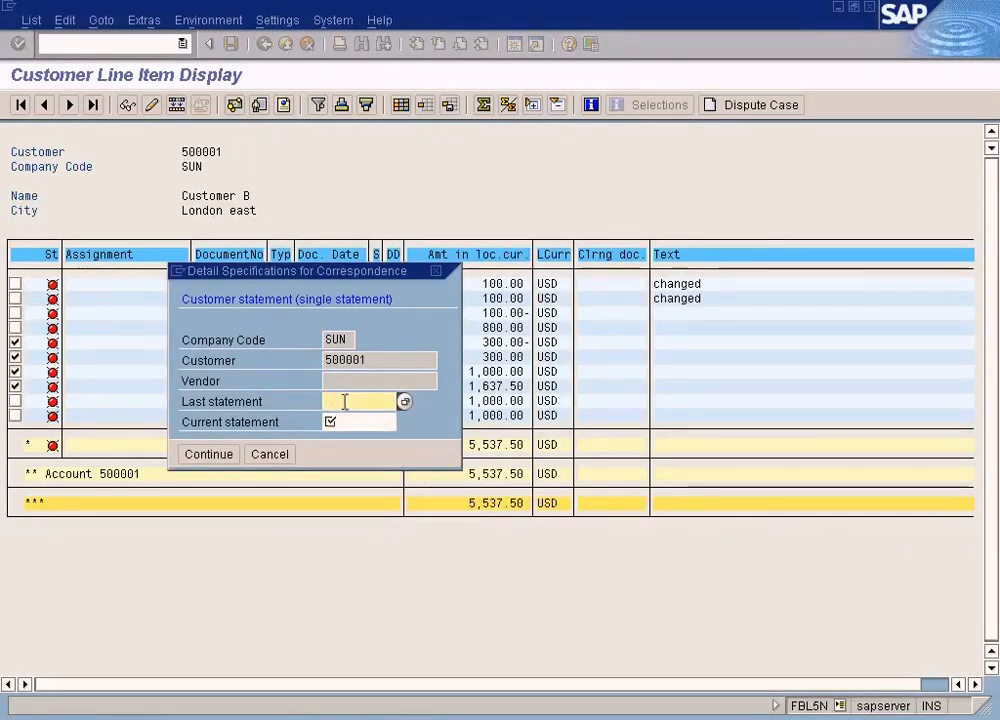
Set the statement period from 01.04.2009 to 01.05.2009 and confirm the request
{"action": "type", "text": "01.04.2009"}
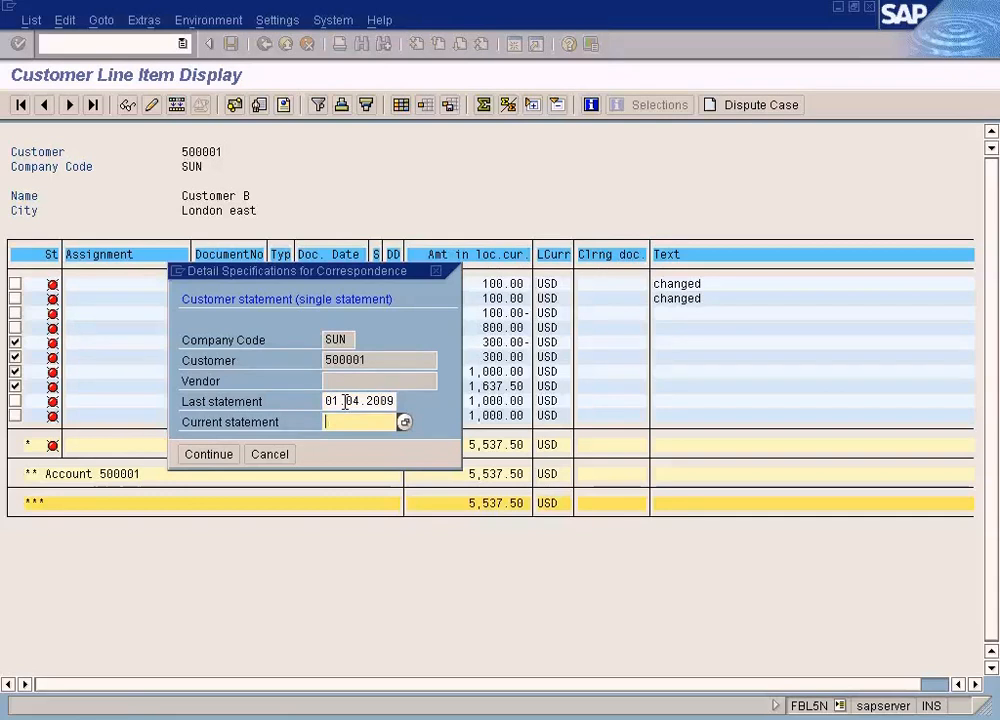
{"action": "type", "text": "01.05.2009"}
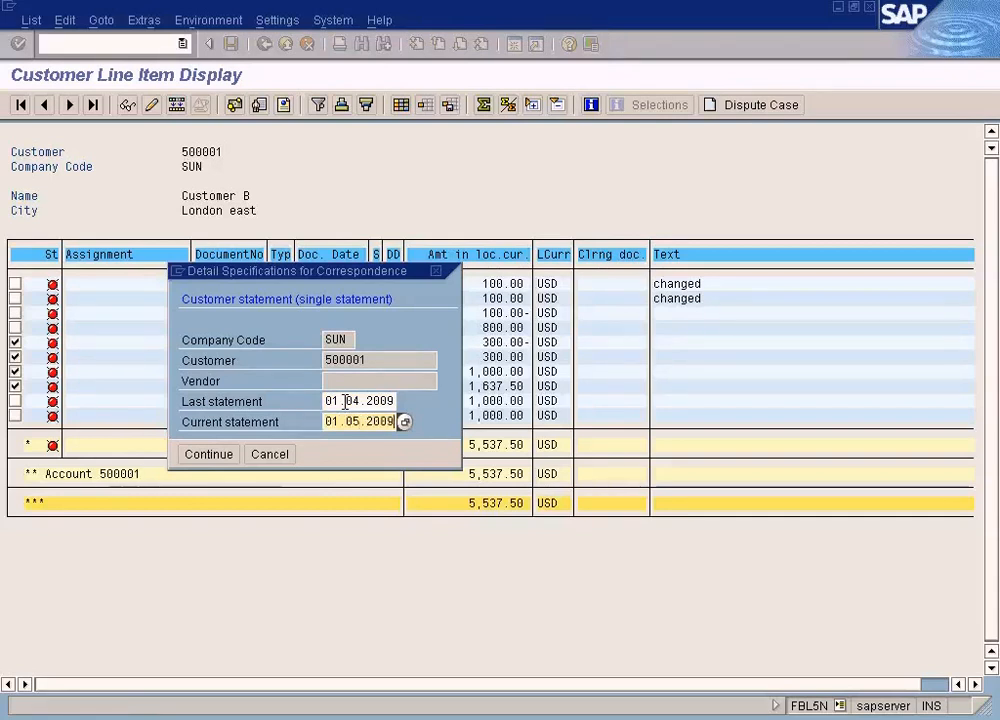
{"action": "left_click", "coordinate": [208, 454]}
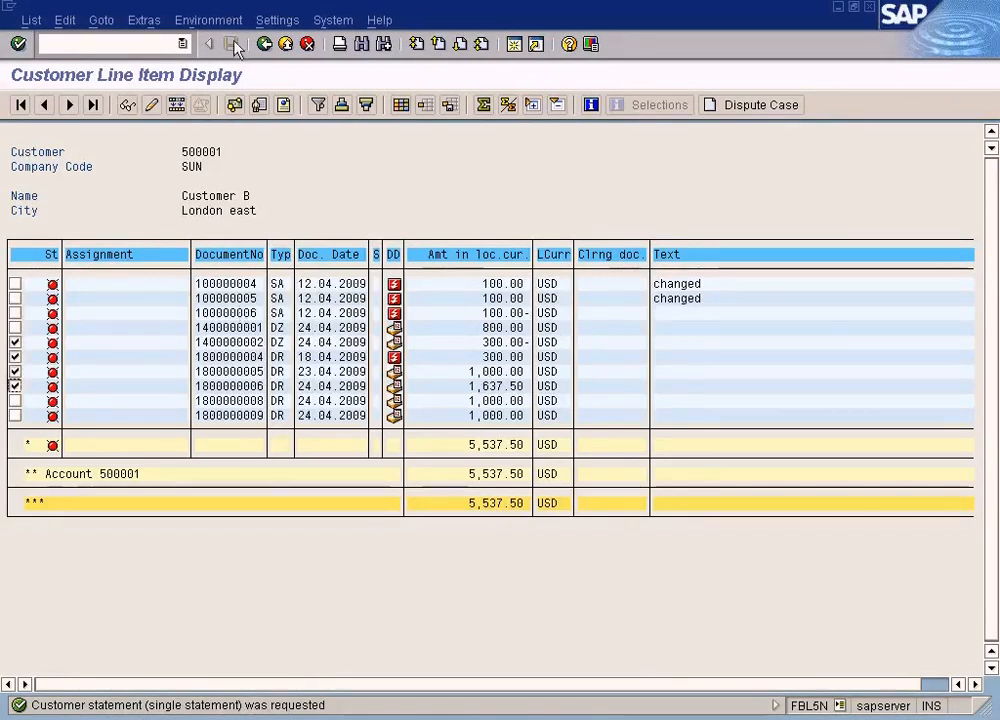
Display the requested correspondence and acknowledge the system time information message
{"action": "left_click", "coordinate": [208, 20]}
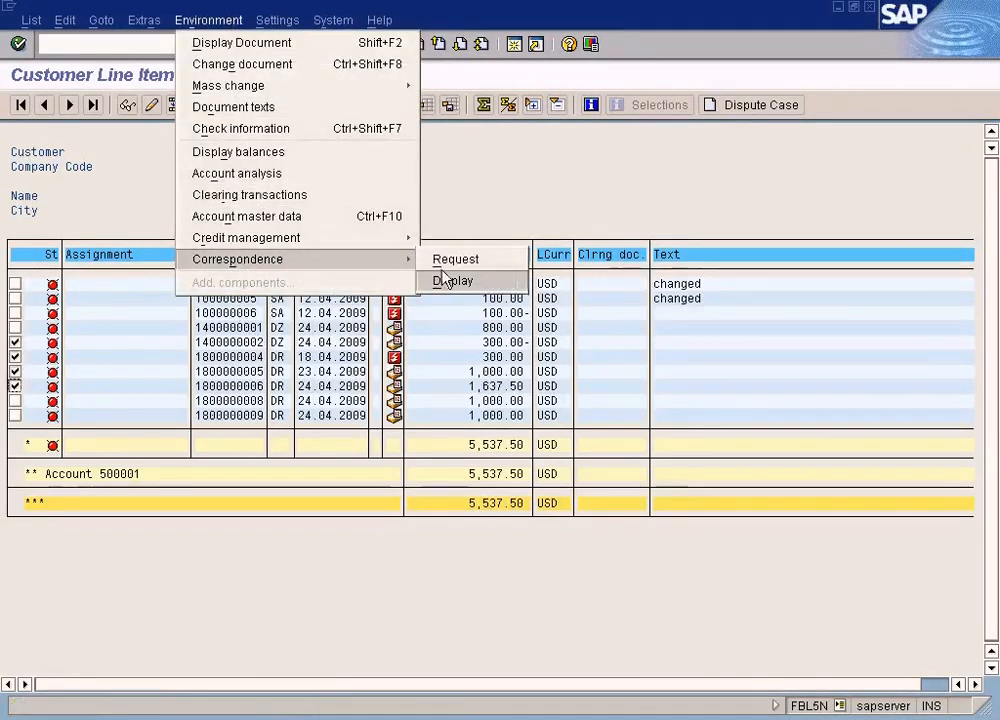
{"action": "left_click", "coordinate": [452, 281]}
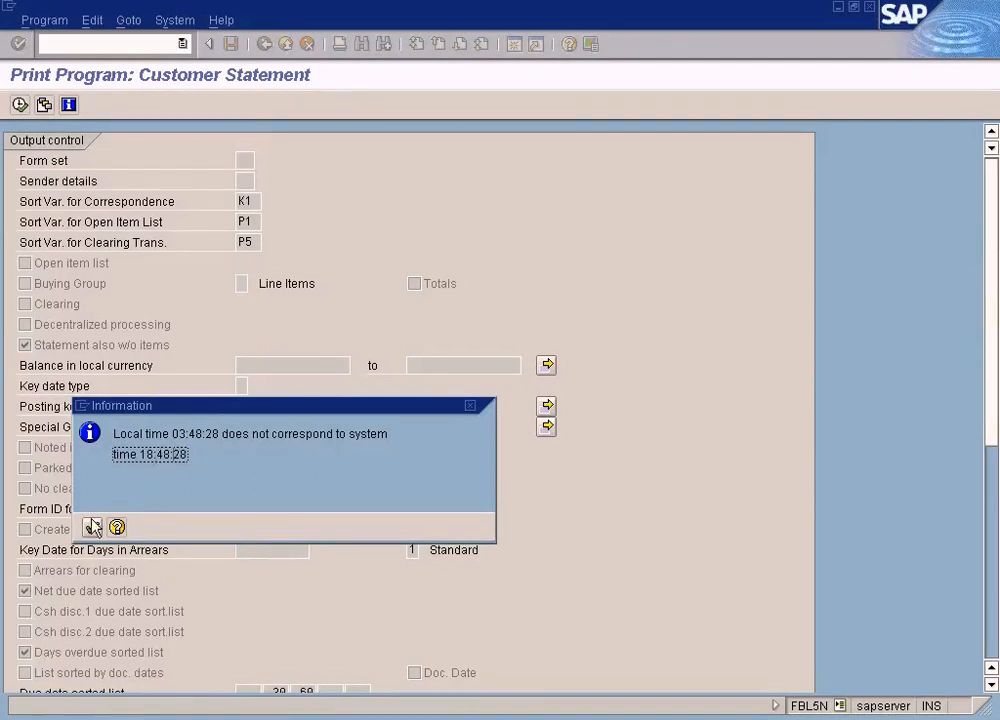
{"action": "left_click", "coordinate": [91, 527]}
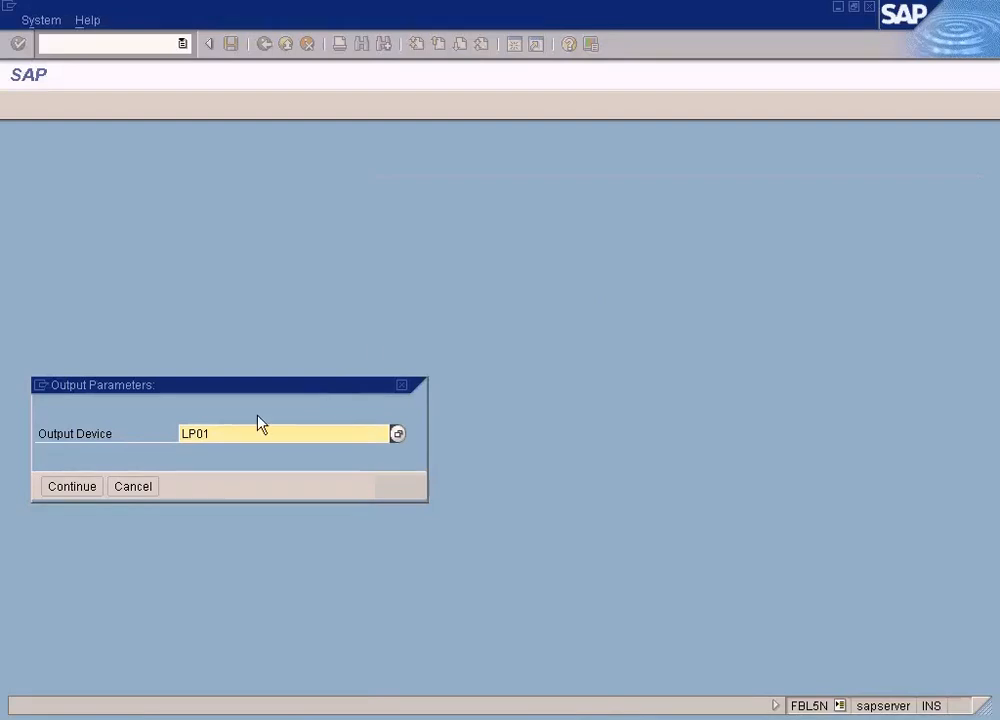
Accept output device LP01 and scroll through the 3-page account statement preview for 500001
{"action": "left_click", "coordinate": [71, 486]}
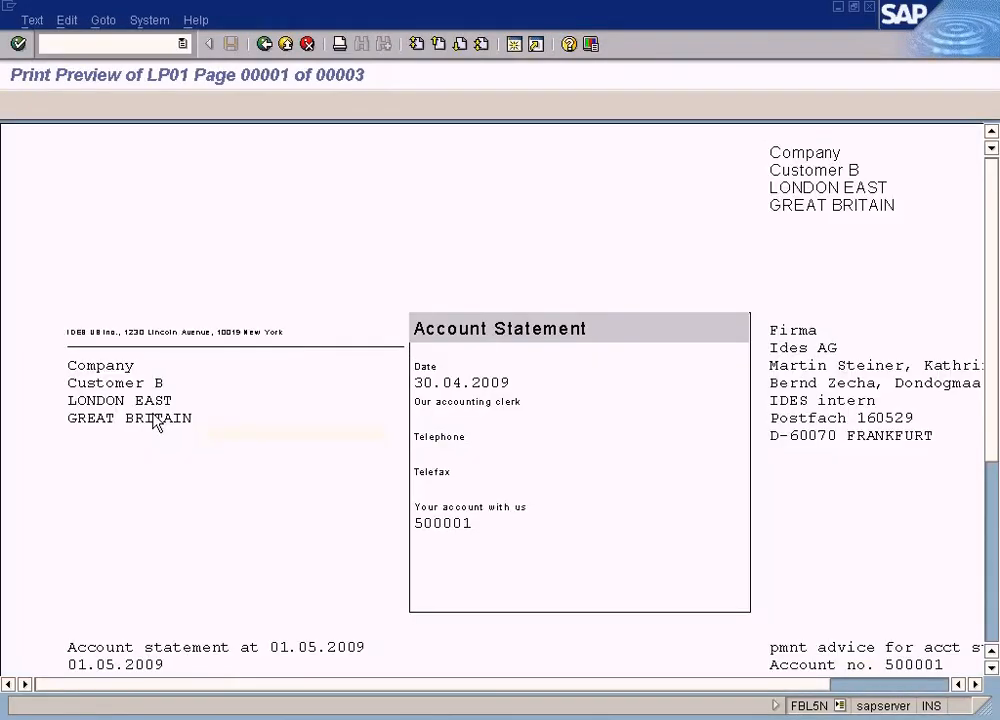
{"action": "scroll", "scroll_direction": "down", "scroll_amount": 3}
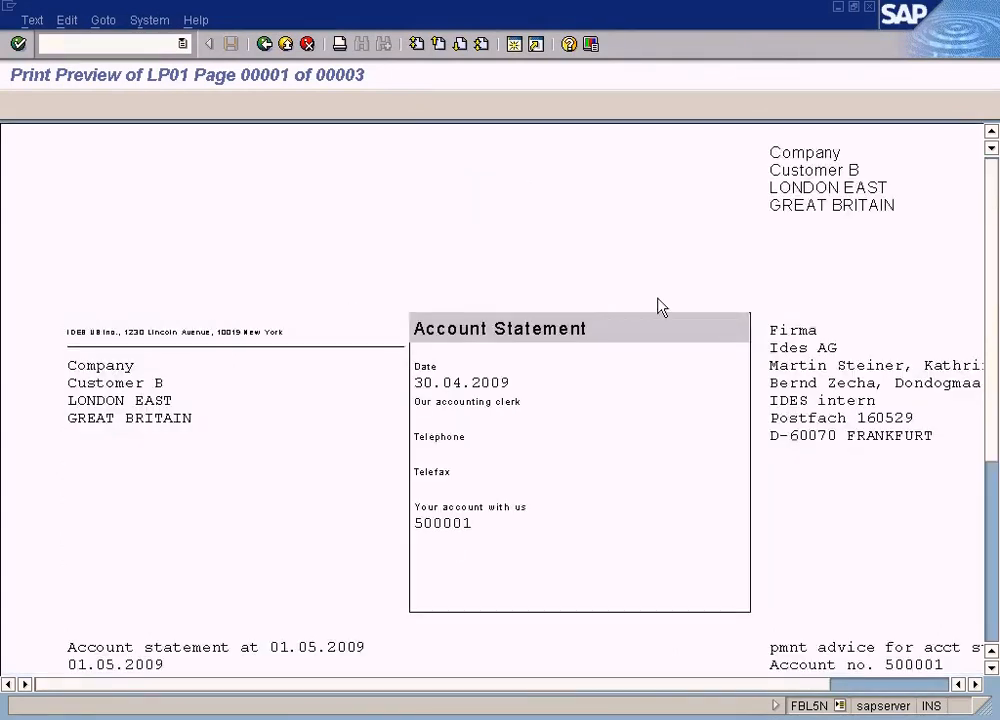
{"action": "scroll", "scroll_direction": "down", "scroll_amount": 3}
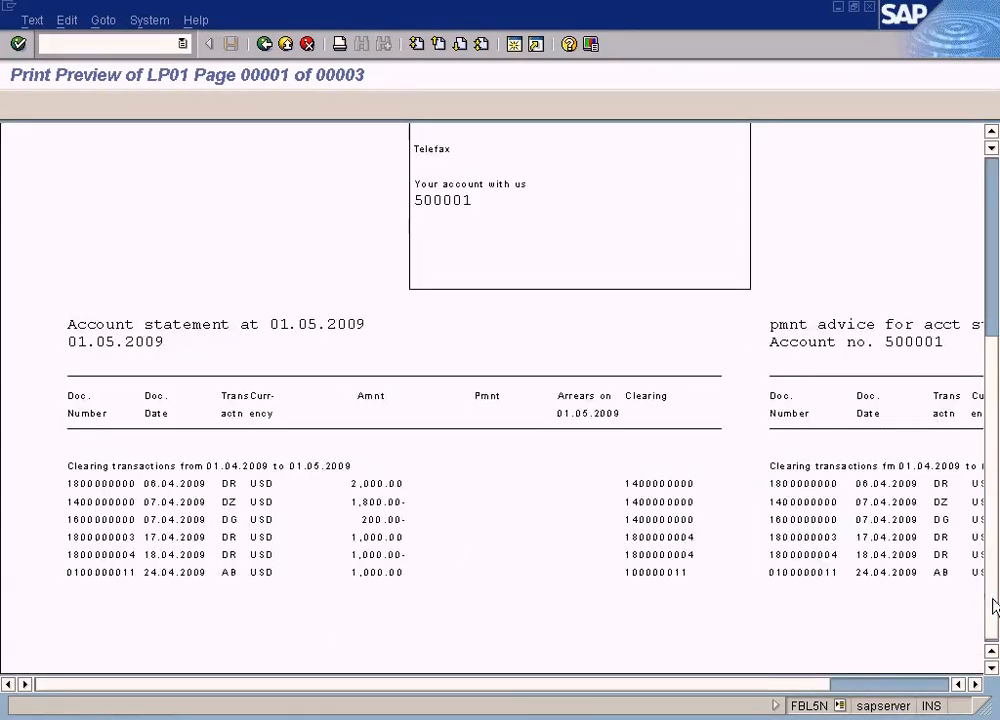
{"action": "mouse_move", "coordinate": [933, 267]}
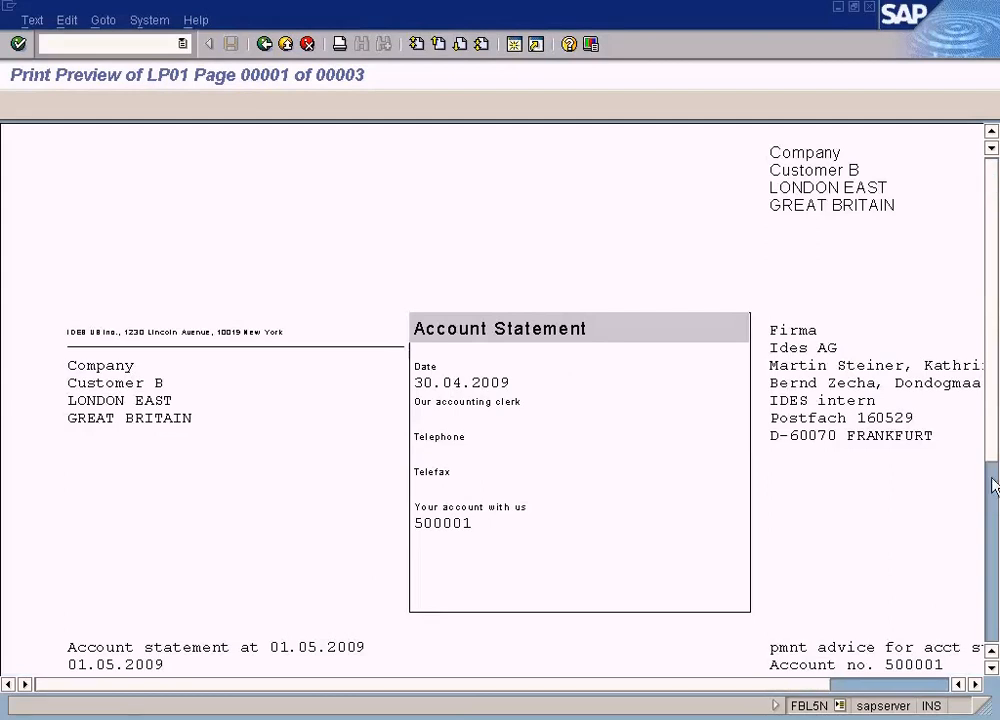
{"action": "scroll", "scroll_direction": "down", "scroll_amount": 3}
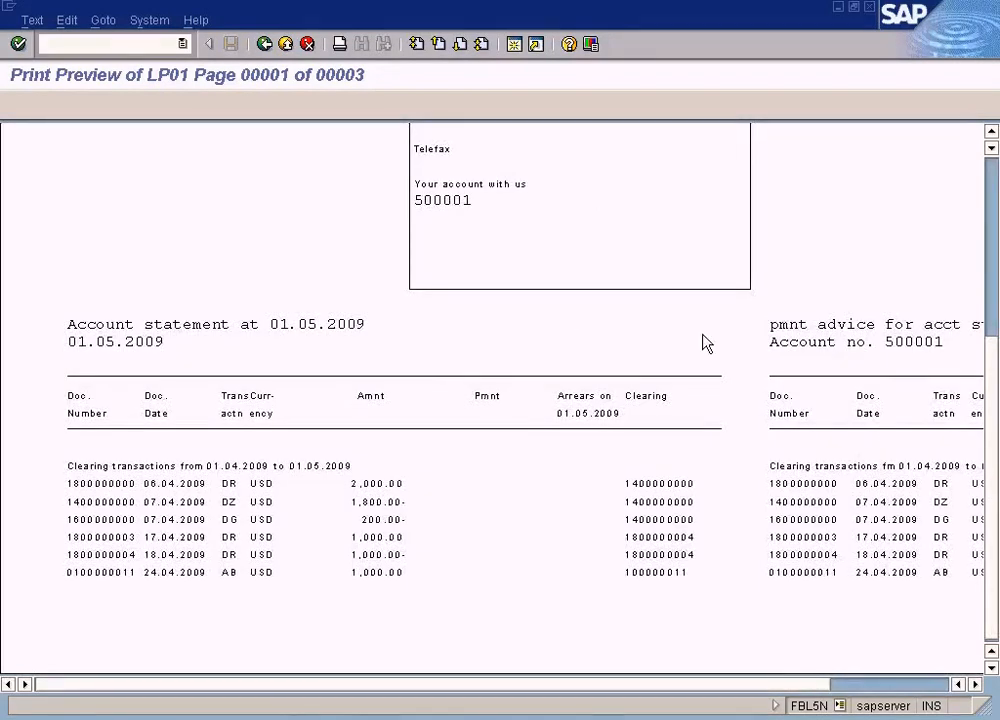
{"action": "mouse_move", "coordinate": [157, 524]}
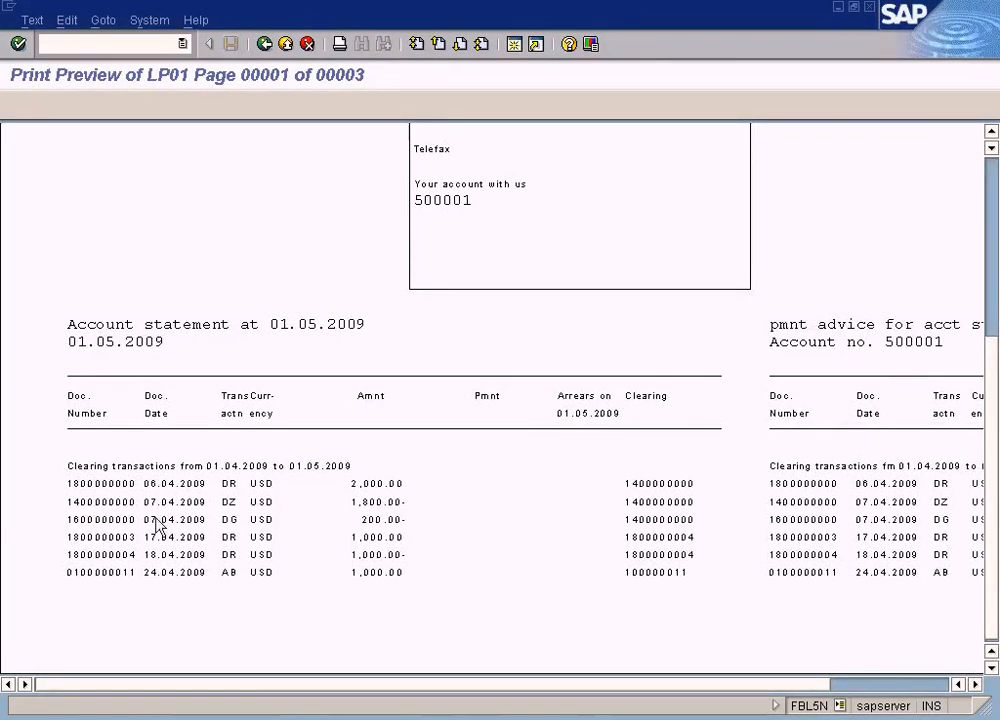
{"action": "mouse_move", "coordinate": [360, 82]}
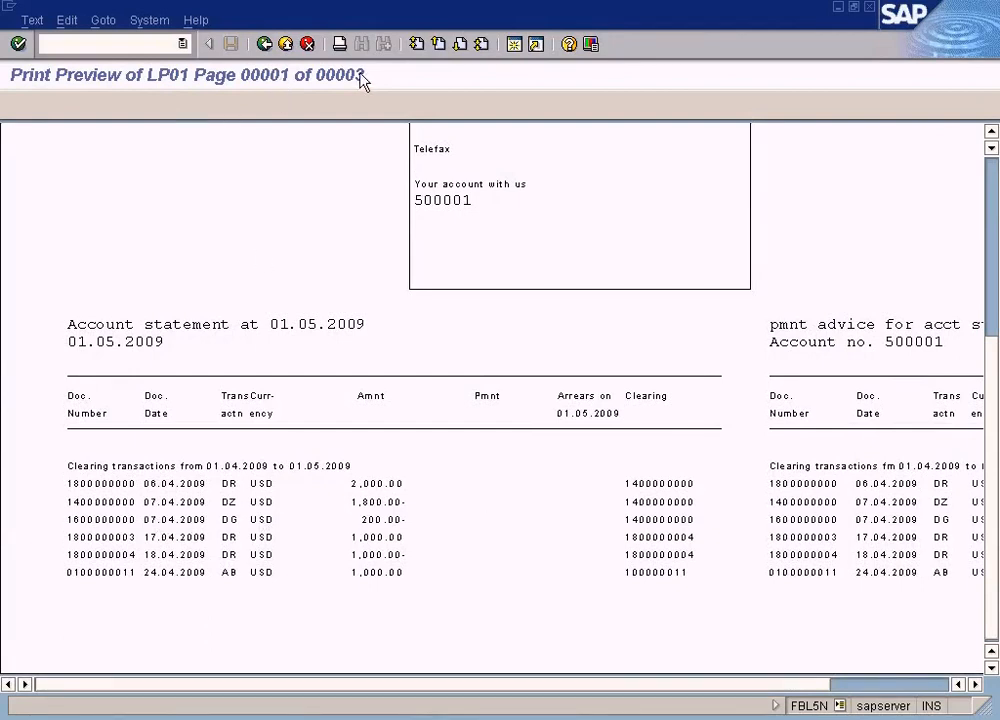
{"action": "mouse_move", "coordinate": [365, 265]}
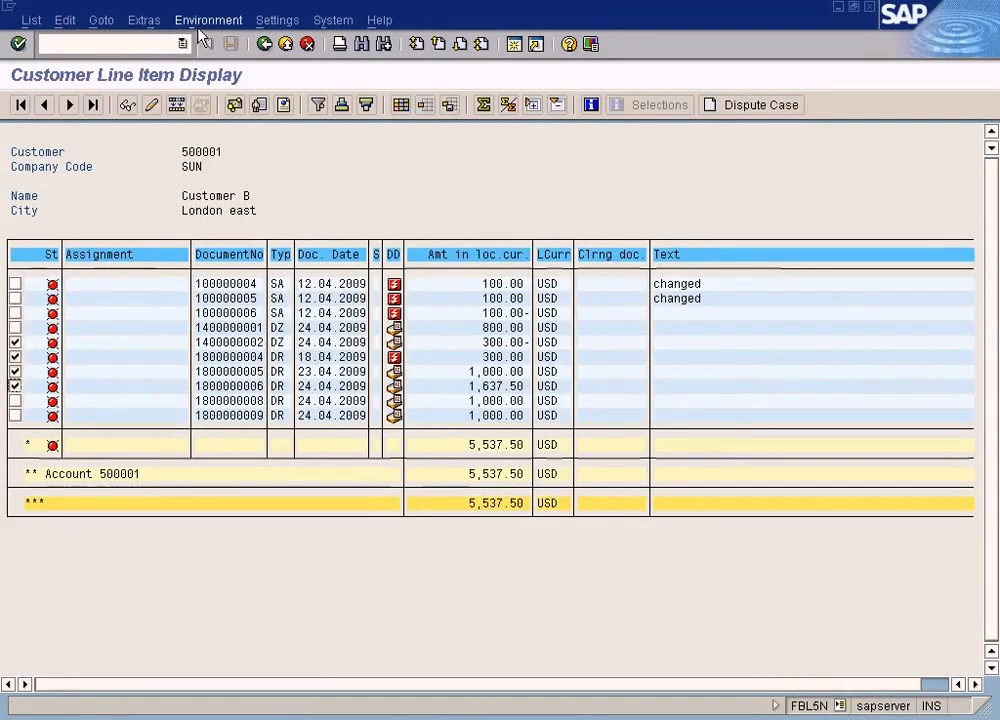
{"action": "left_click", "coordinate": [208, 19]}
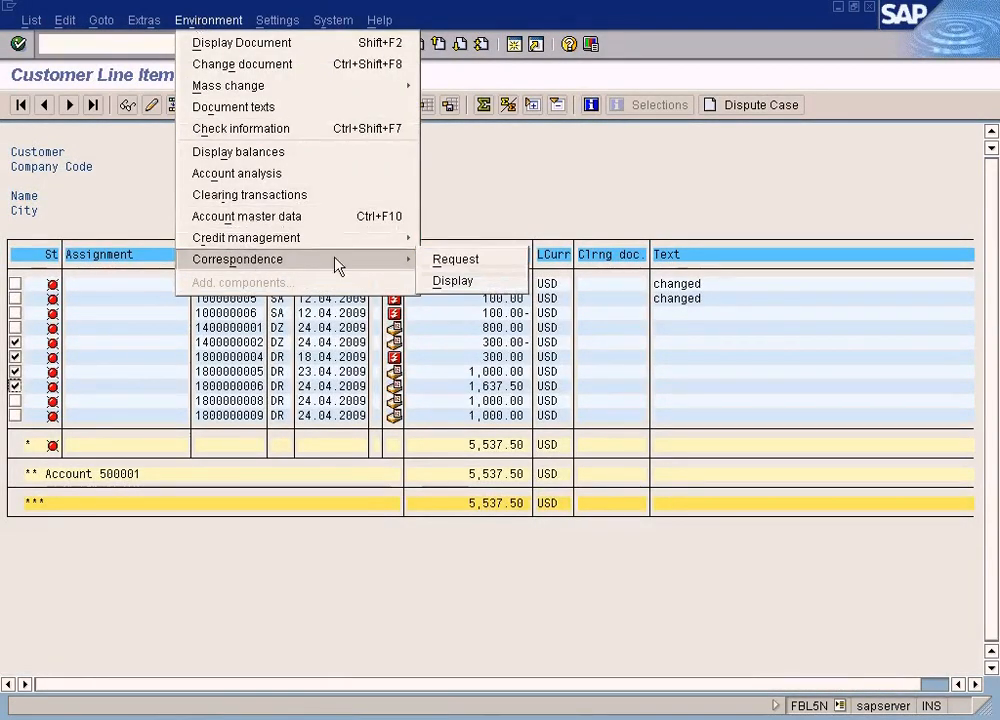
{"action": "left_click", "coordinate": [452, 281]}
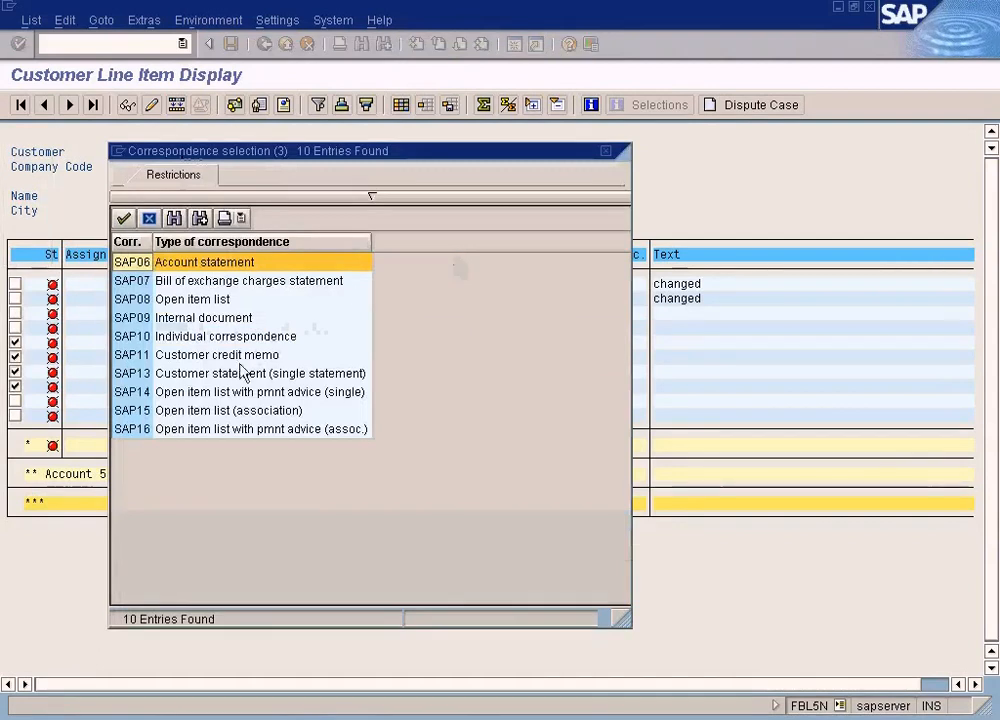
{"action": "left_click", "coordinate": [203, 317]}
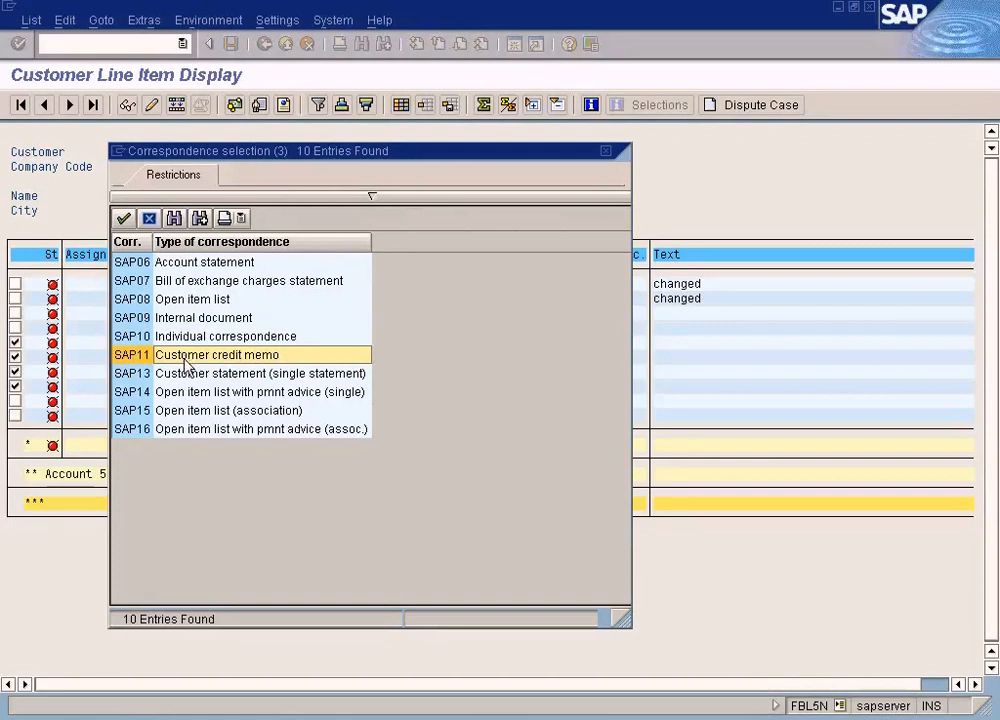
{"action": "mouse_move", "coordinate": [558, 193]}
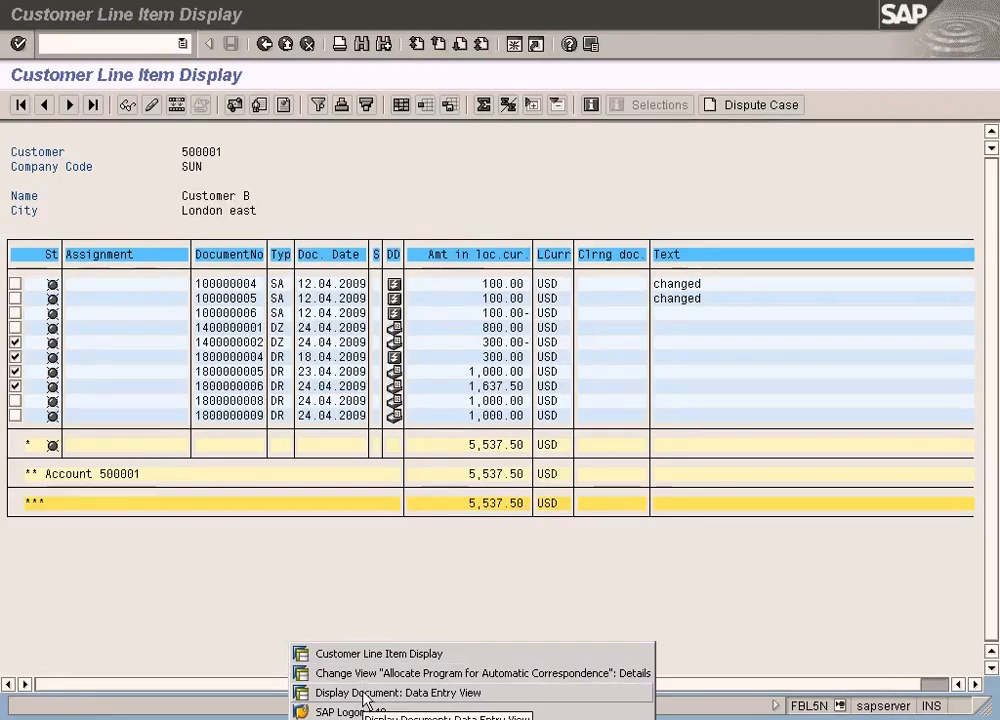
In the SPRO session, run Define Correspondence Types under Outgoing Invoices/Credit Memos
{"action": "left_click", "coordinate": [482, 672]}
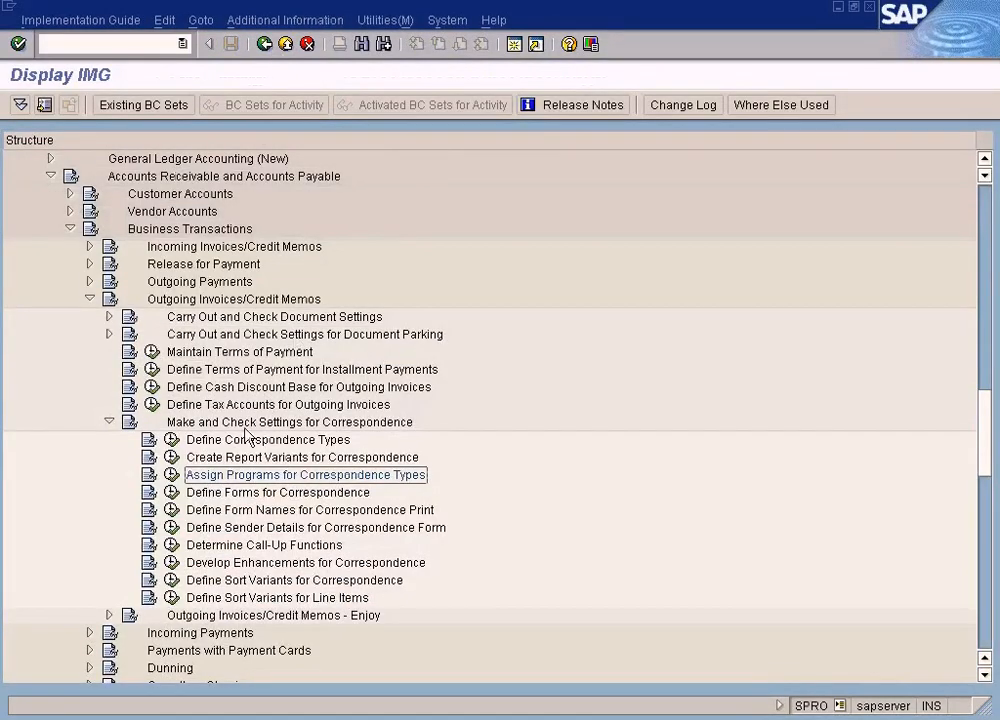
{"action": "left_click", "coordinate": [268, 439]}
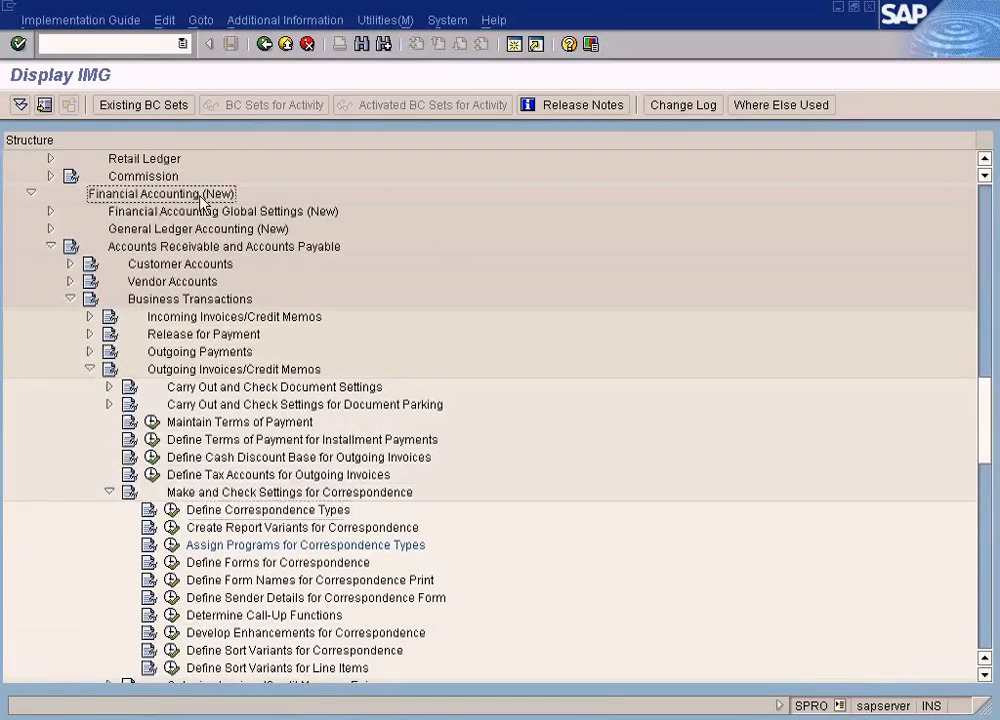
{"action": "left_click", "coordinate": [224, 246]}
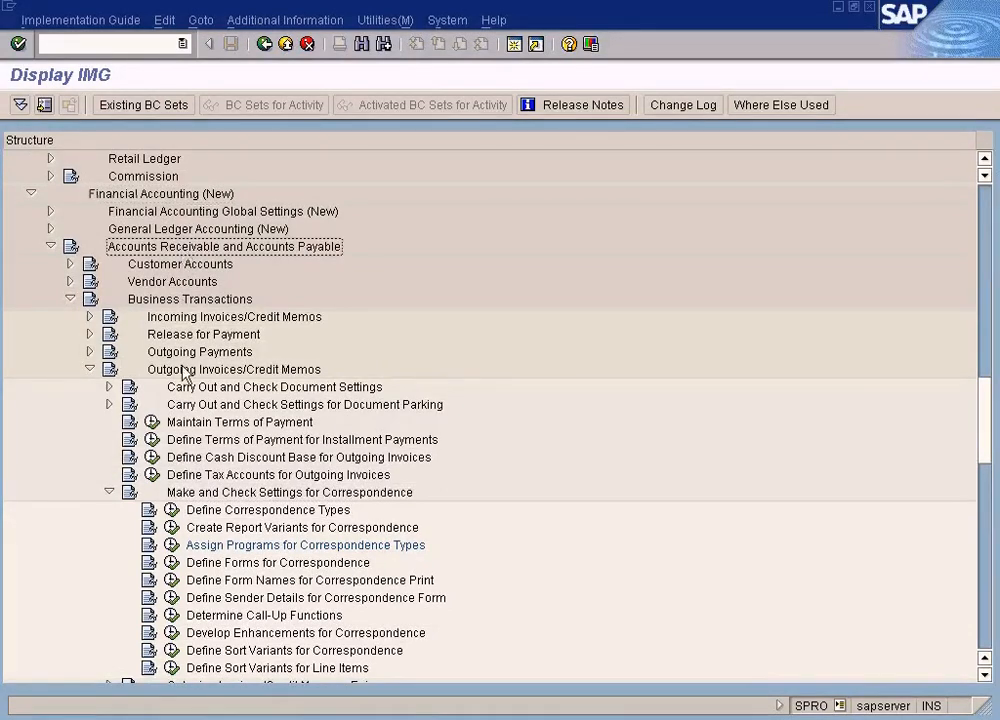
{"action": "left_click", "coordinate": [234, 369]}
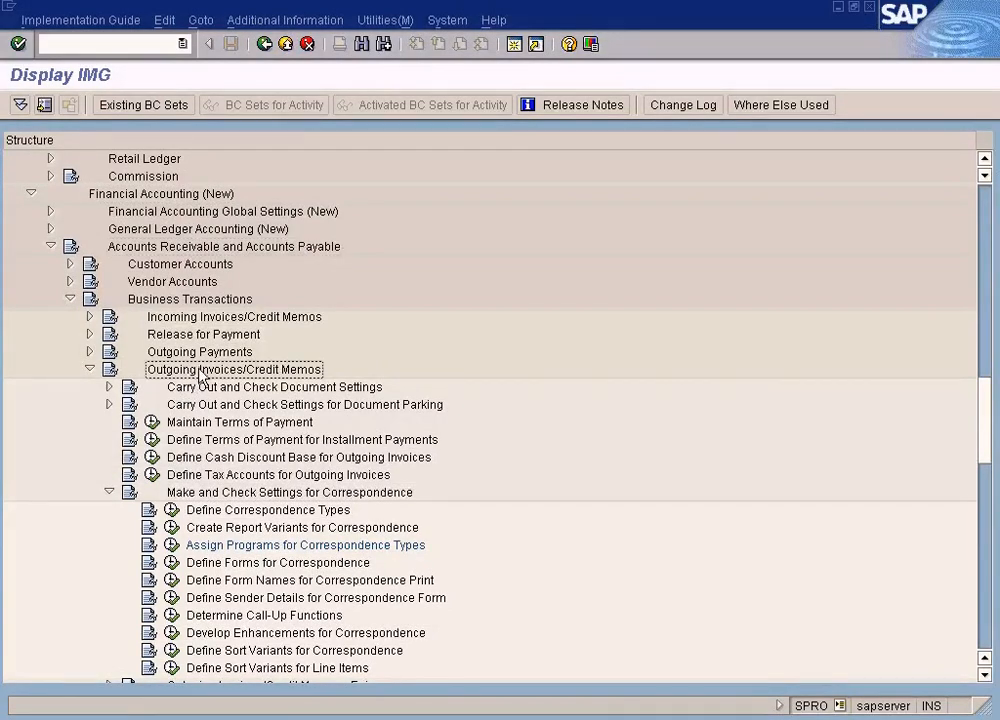
{"action": "left_click", "coordinate": [289, 492]}
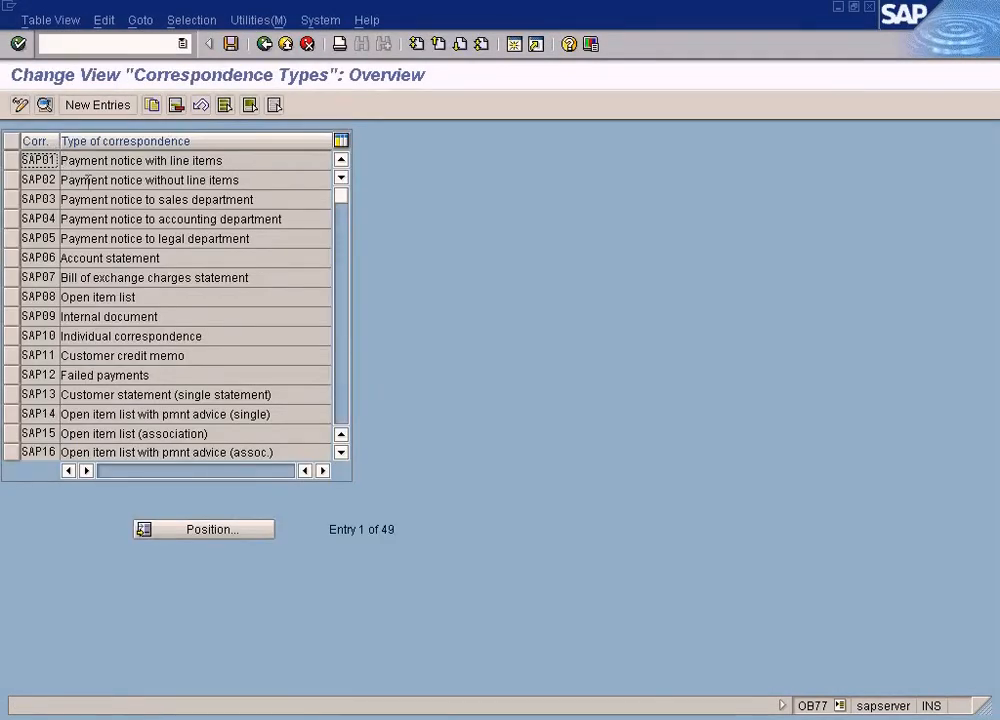
{"action": "left_click", "coordinate": [131, 335]}
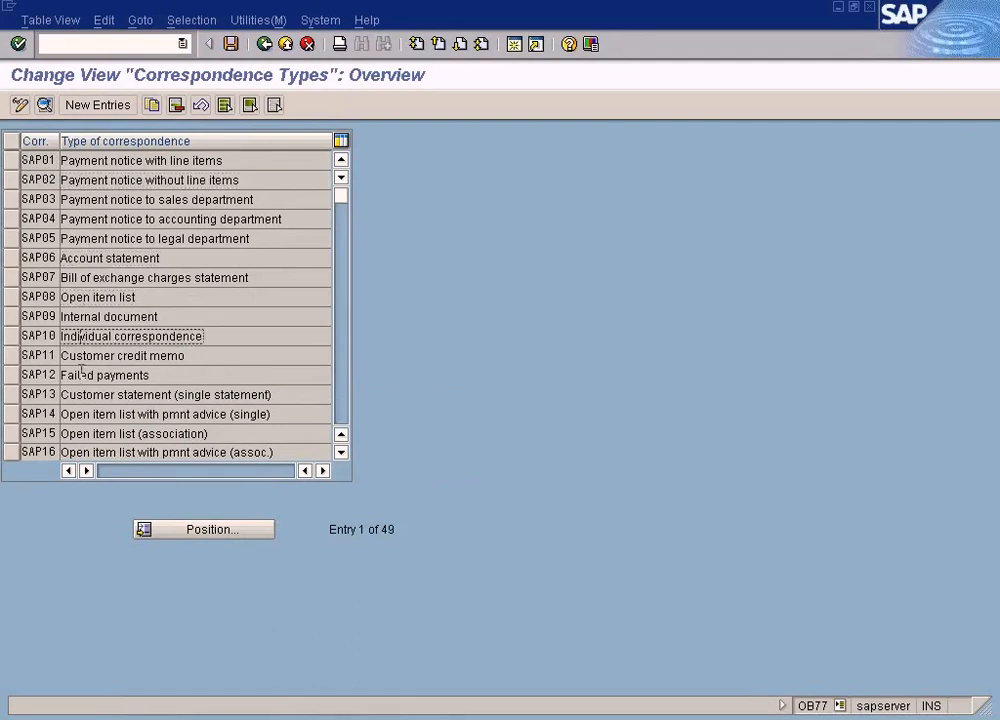
{"action": "left_click", "coordinate": [105, 375]}
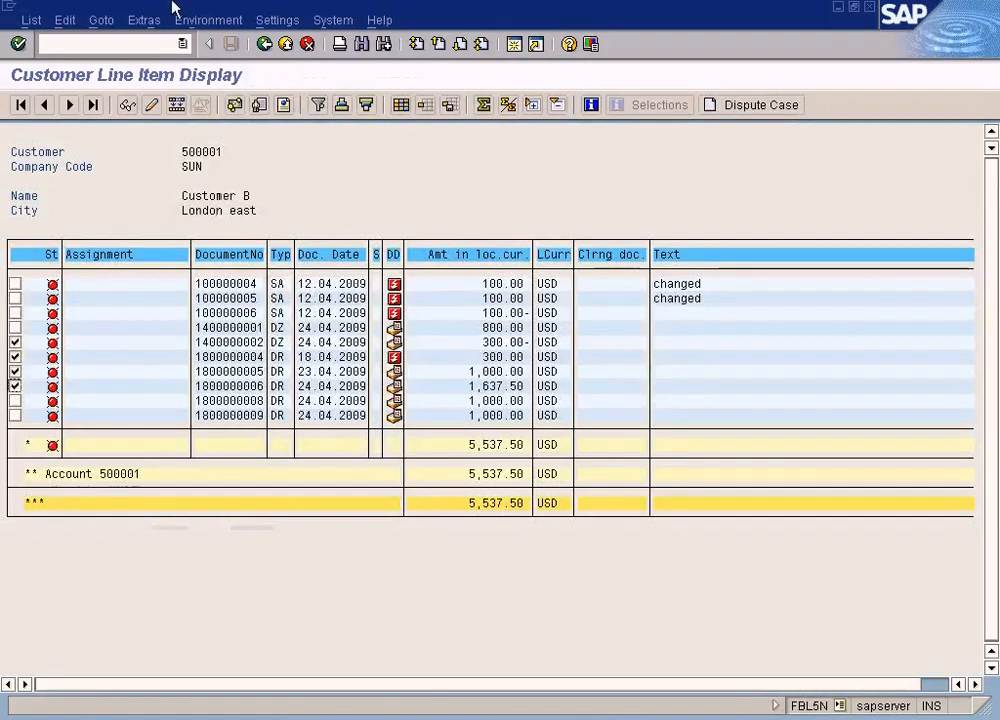
{"action": "left_click", "coordinate": [208, 20]}
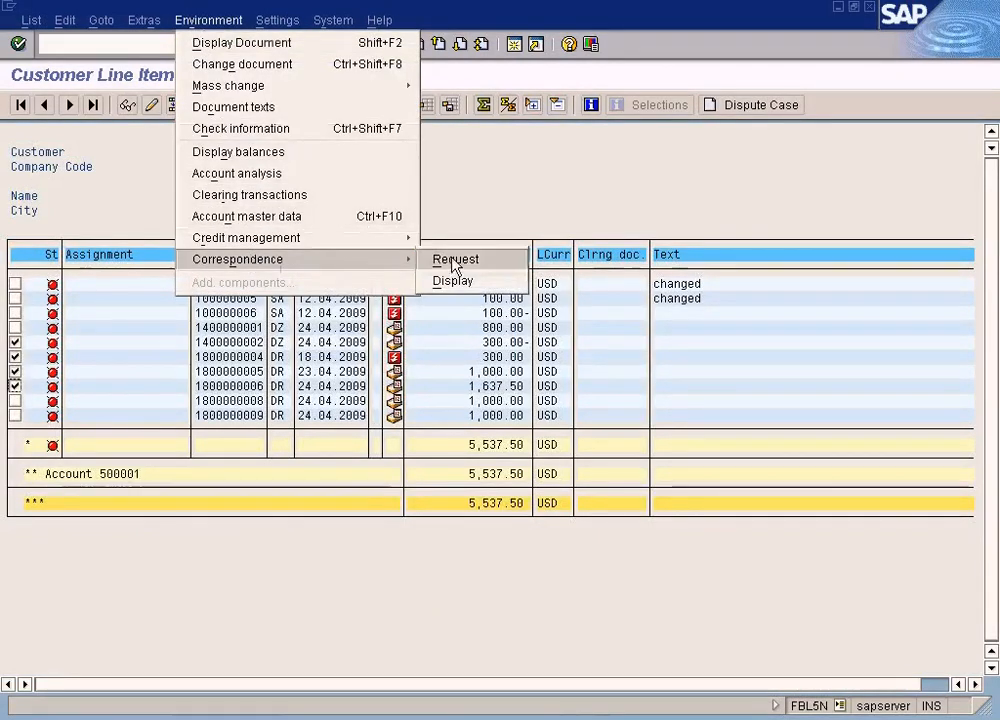
{"action": "left_click", "coordinate": [455, 259]}
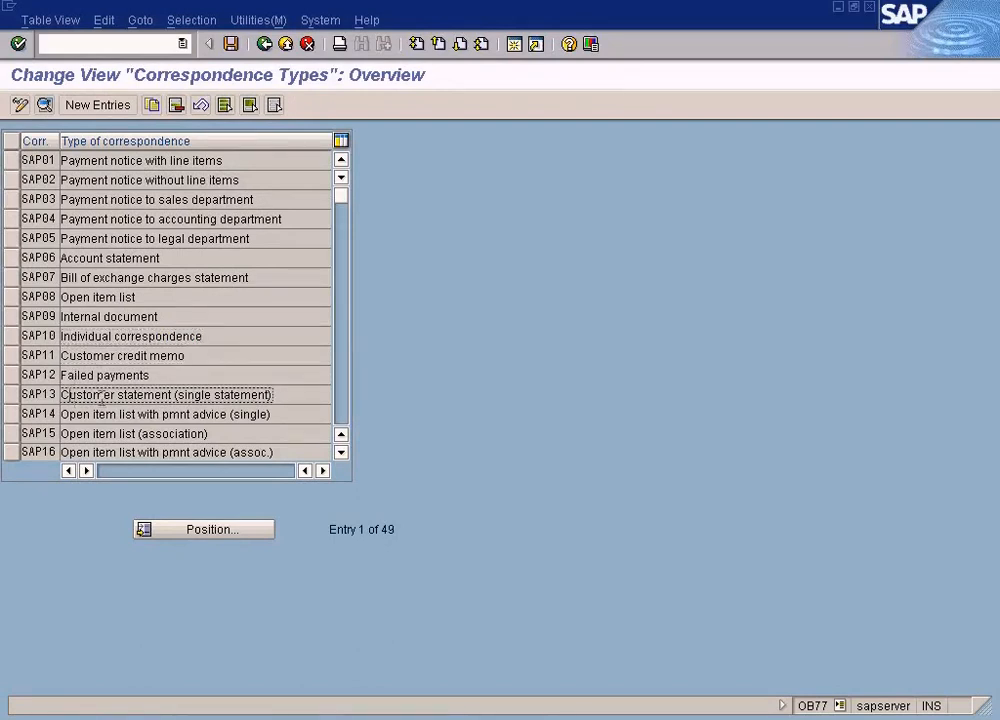
Inspect SAP13's account-required and date detail fields, then go back to the IMG
{"action": "double_click", "coordinate": [166, 394]}
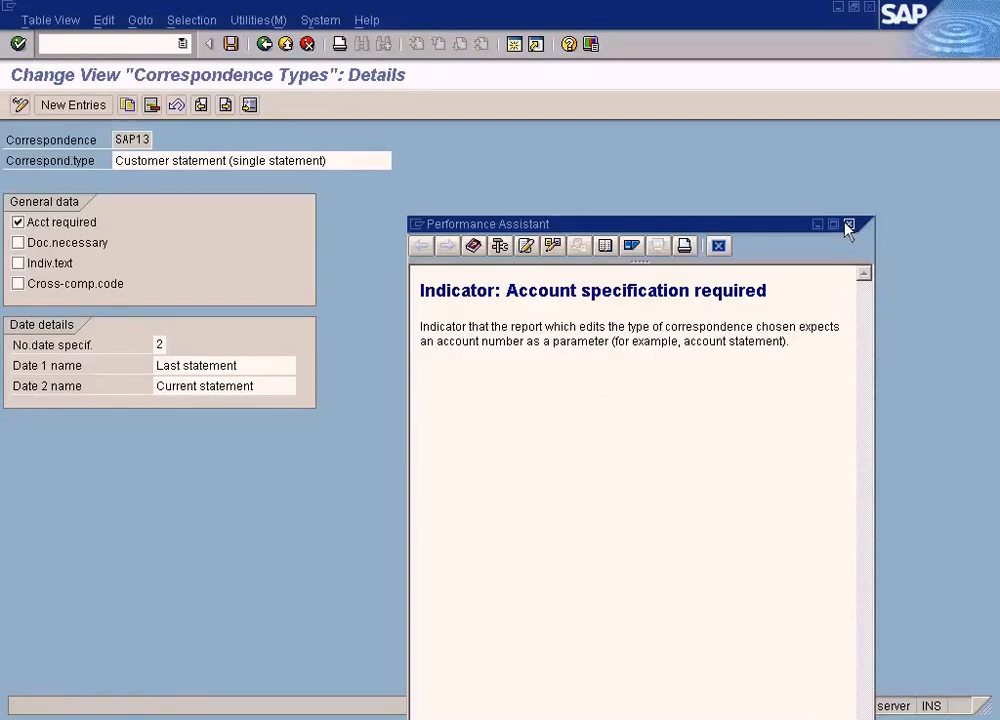
{"action": "left_click", "coordinate": [849, 224]}
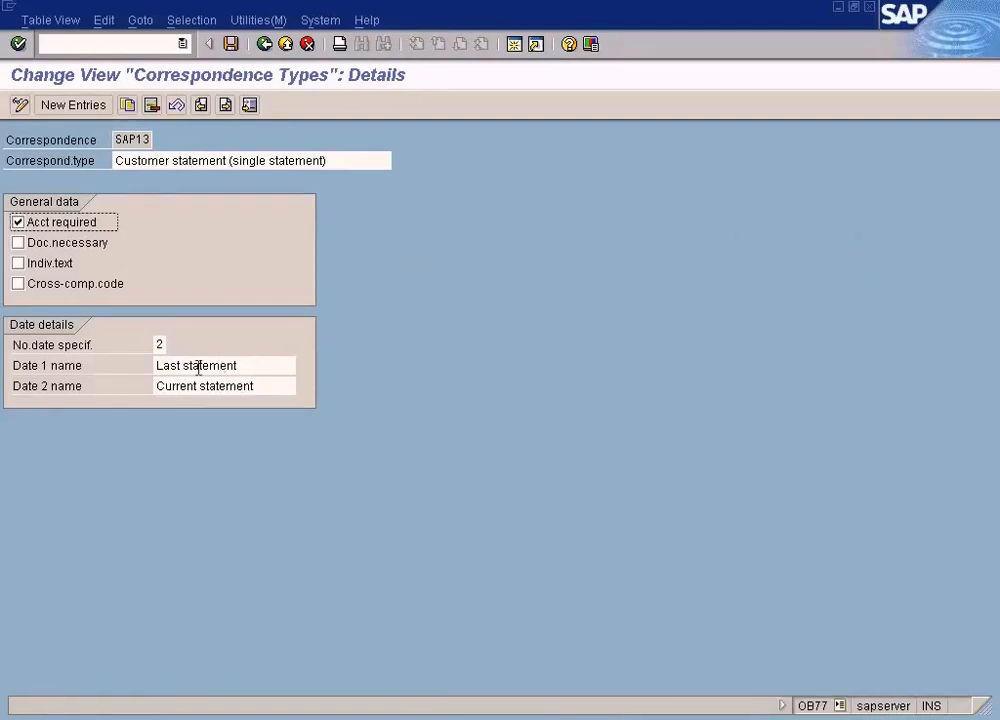
{"action": "left_click", "coordinate": [224, 365]}
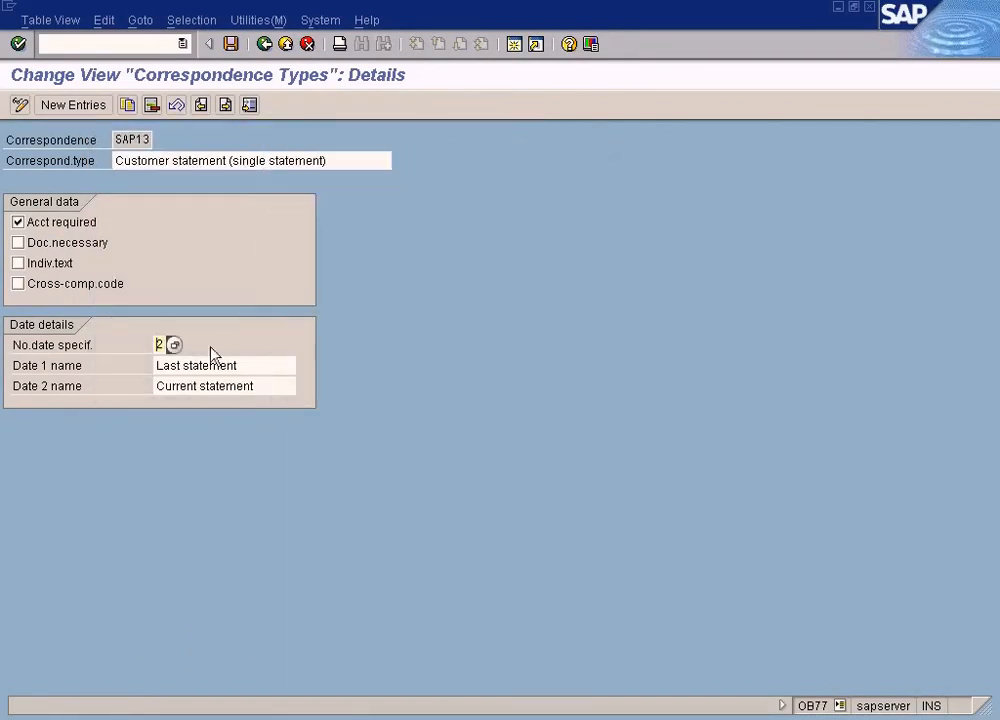
{"action": "left_click", "coordinate": [196, 364]}
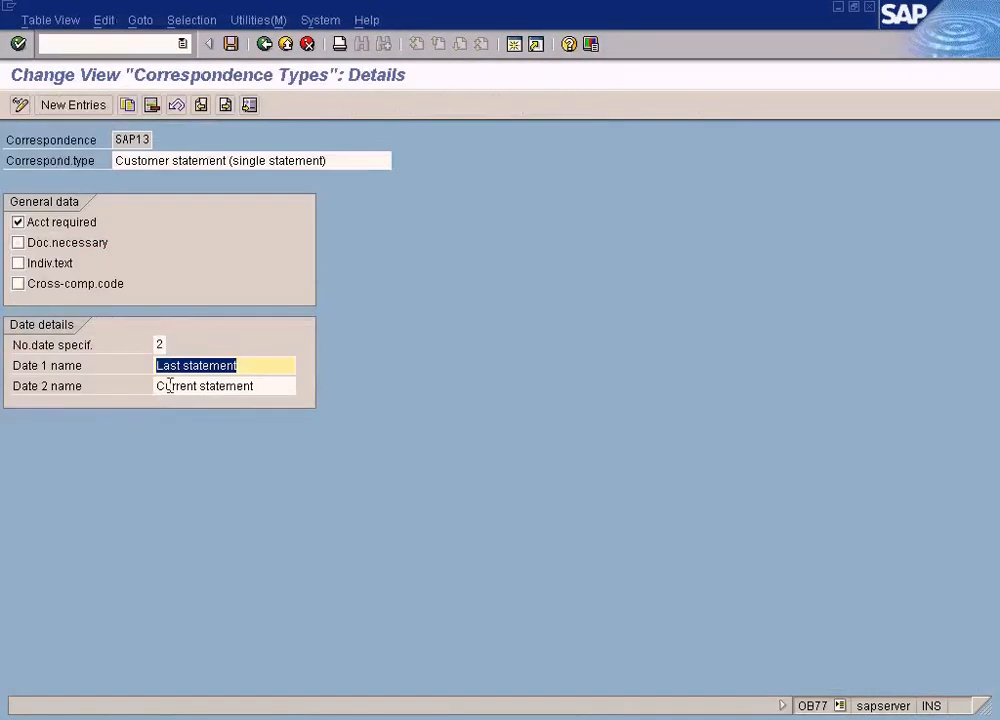
{"action": "left_click", "coordinate": [204, 385]}
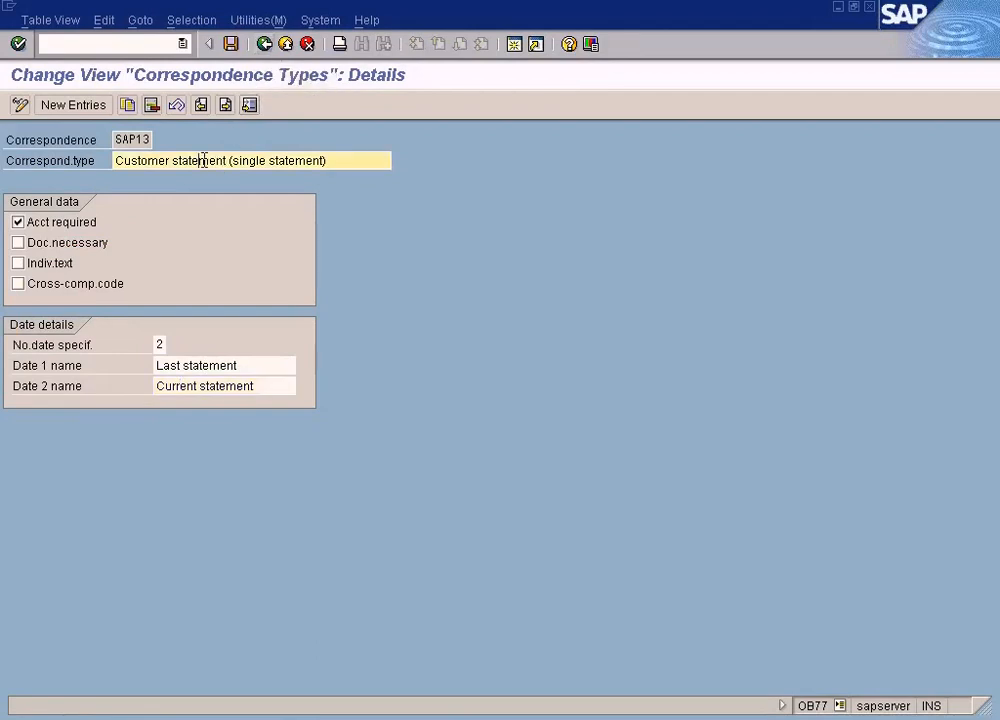
{"action": "left_click", "coordinate": [264, 43]}
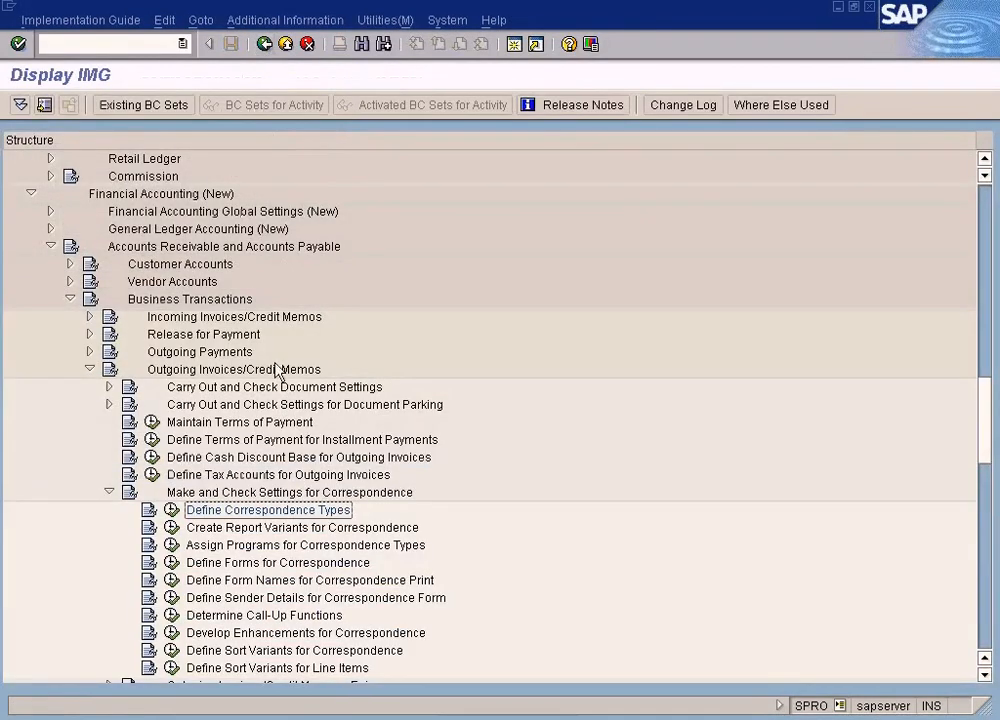
{"action": "left_click", "coordinate": [305, 545]}
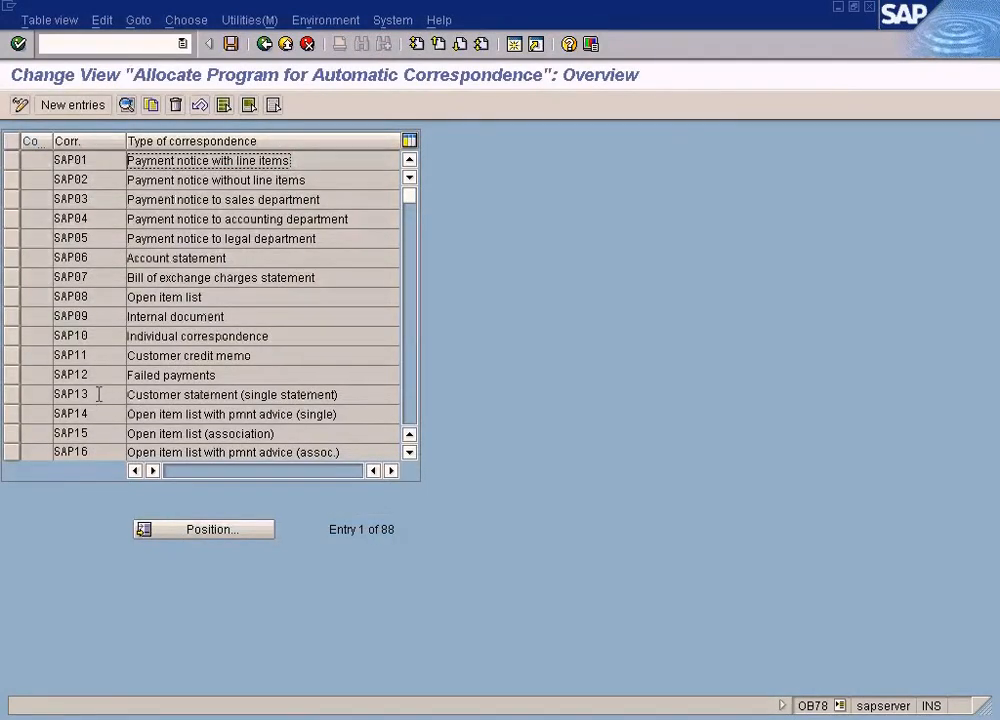
{"action": "double_click", "coordinate": [230, 394]}
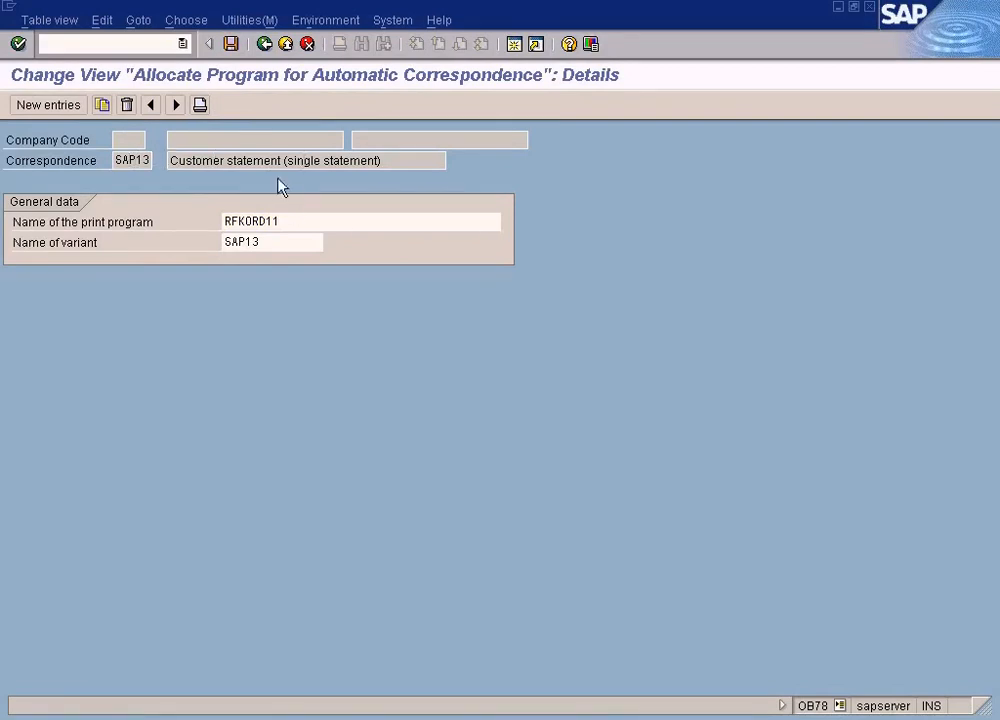
{"action": "left_click", "coordinate": [300, 221]}
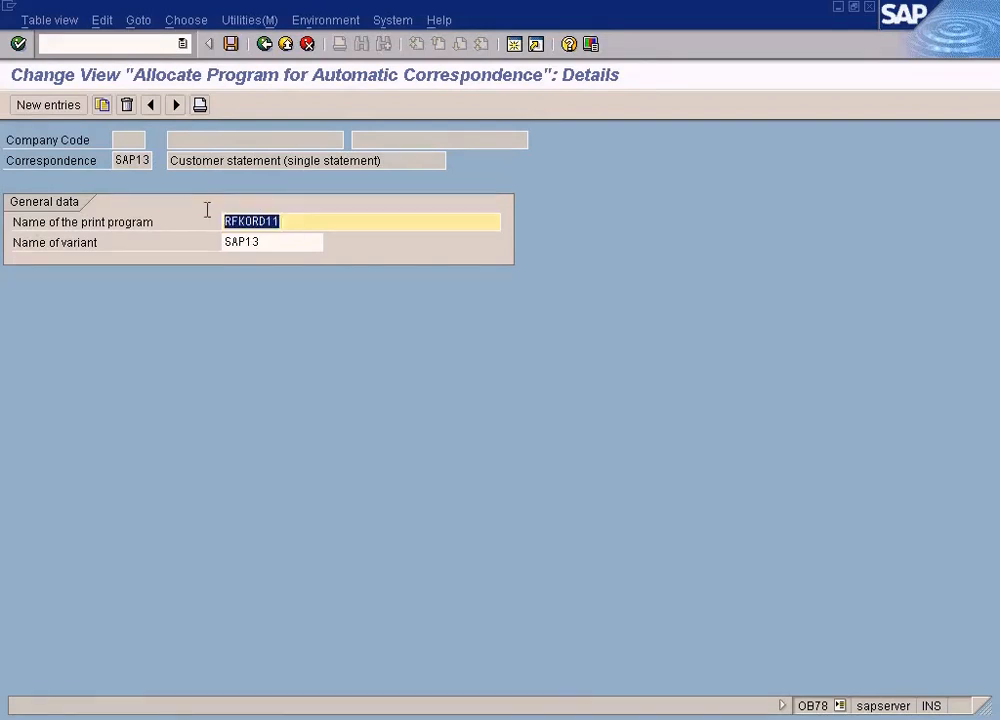
{"action": "mouse_move", "coordinate": [210, 218]}
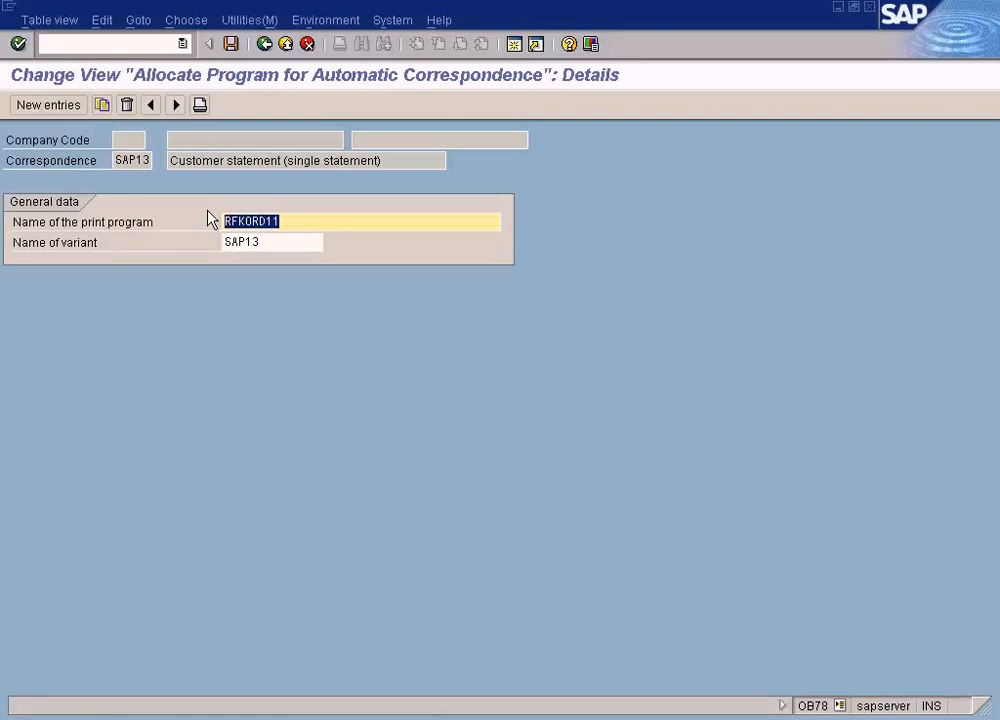
{"action": "mouse_move", "coordinate": [827, 632]}
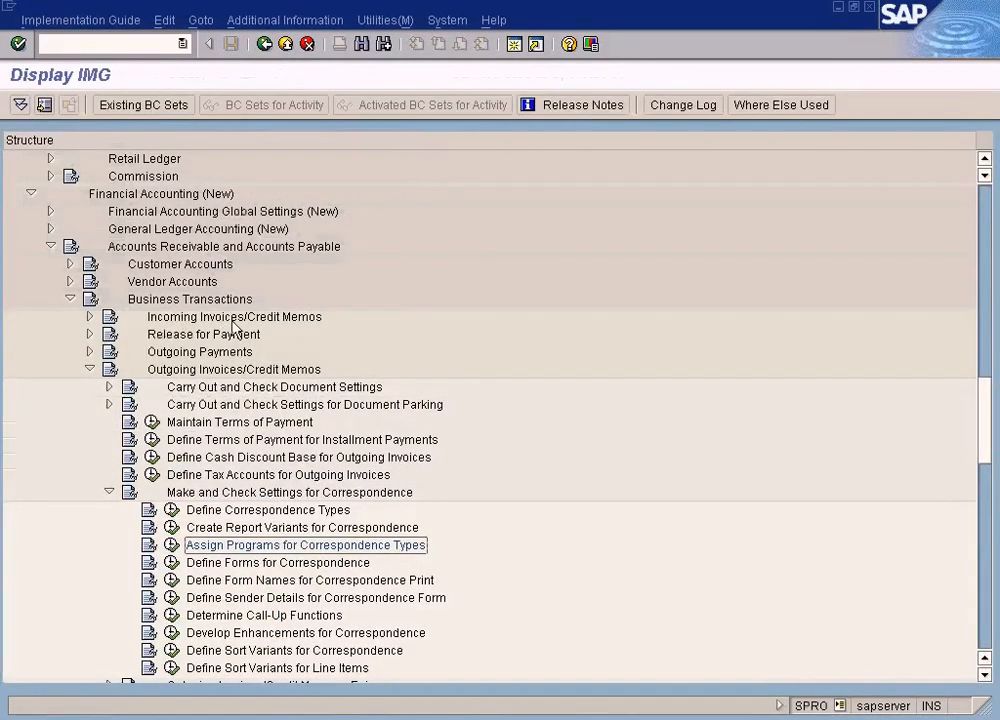
{"action": "mouse_move", "coordinate": [573, 508]}
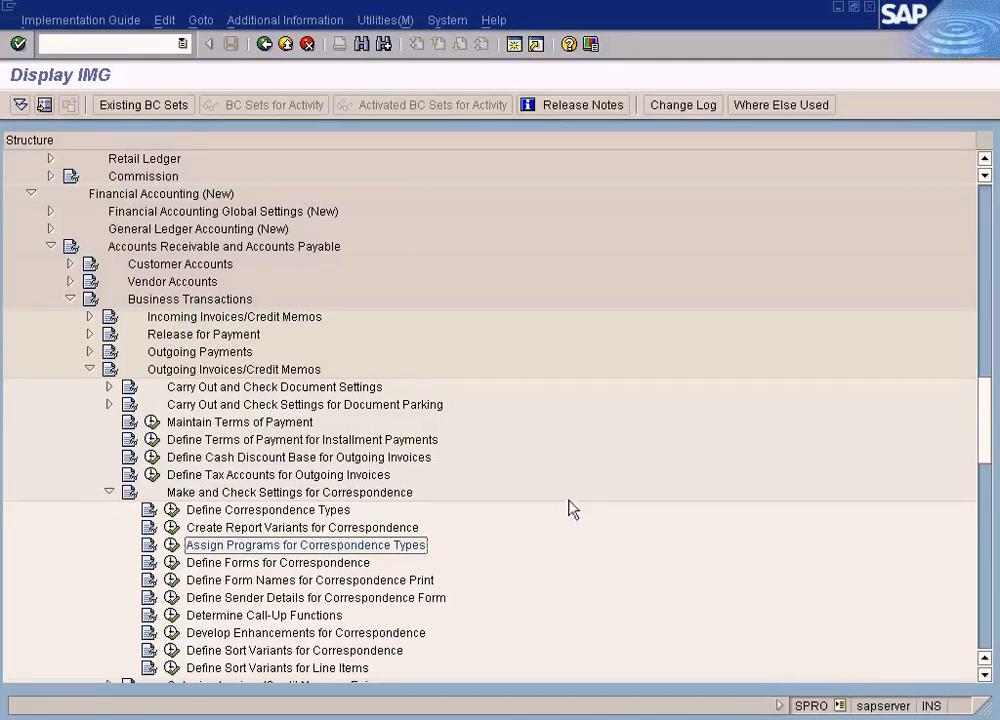